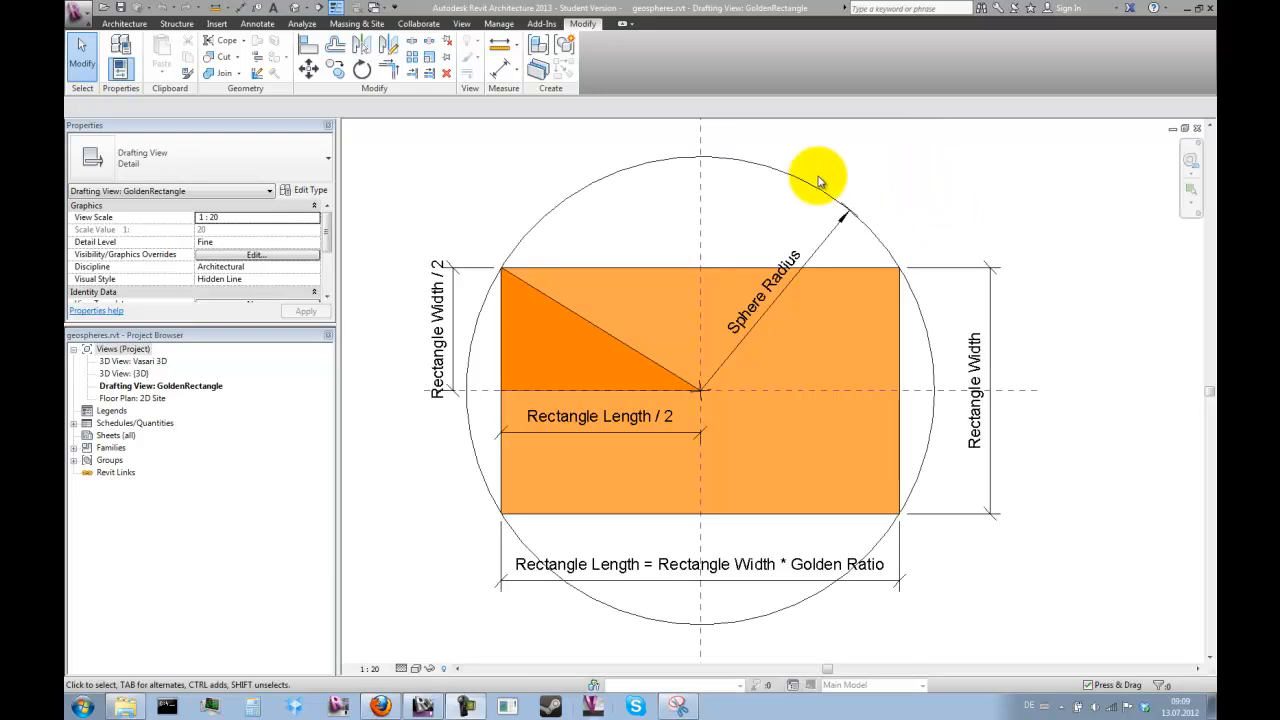
mouse_move(698, 230)
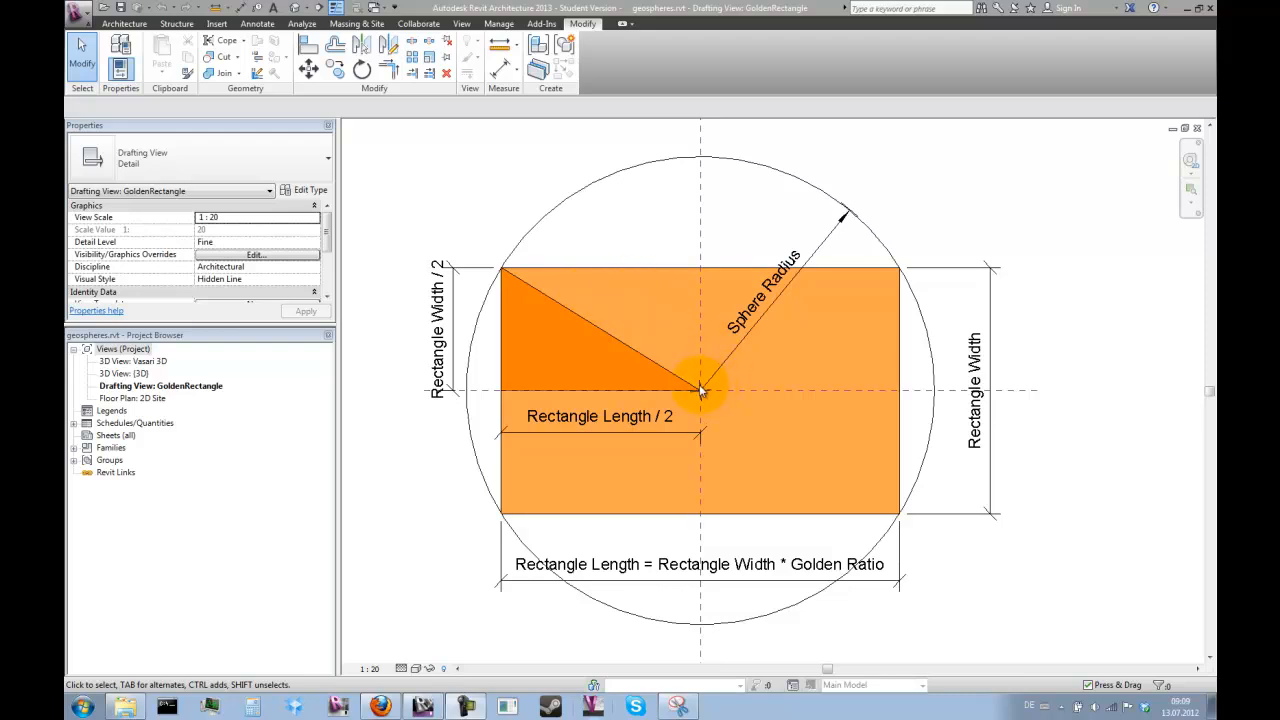
mouse_move(615, 298)
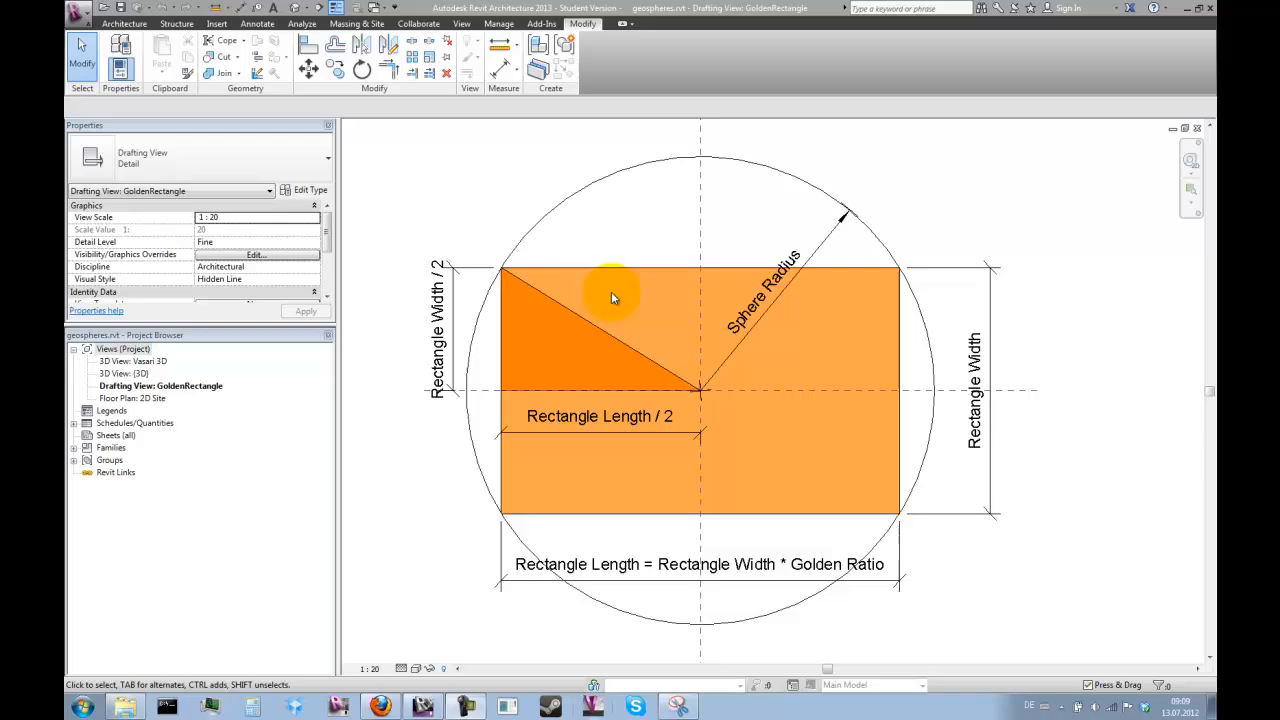
mouse_move(770, 308)
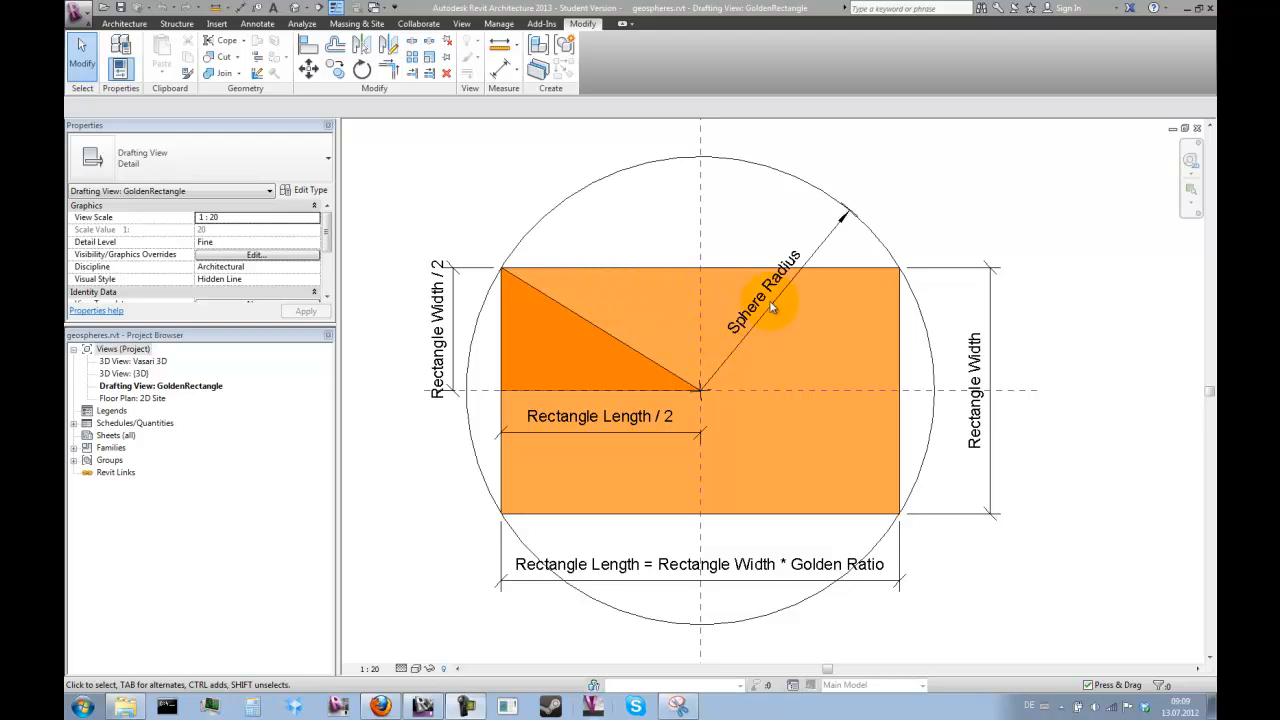
mouse_move(668, 455)
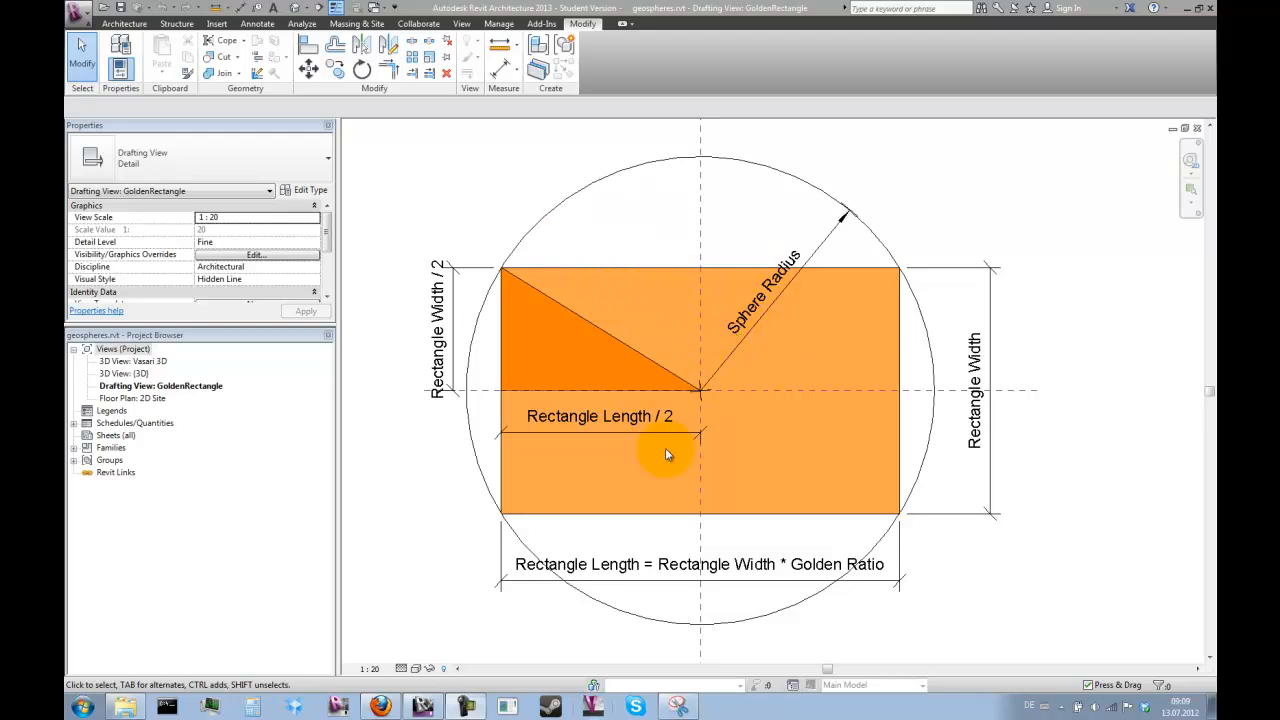
mouse_move(703, 395)
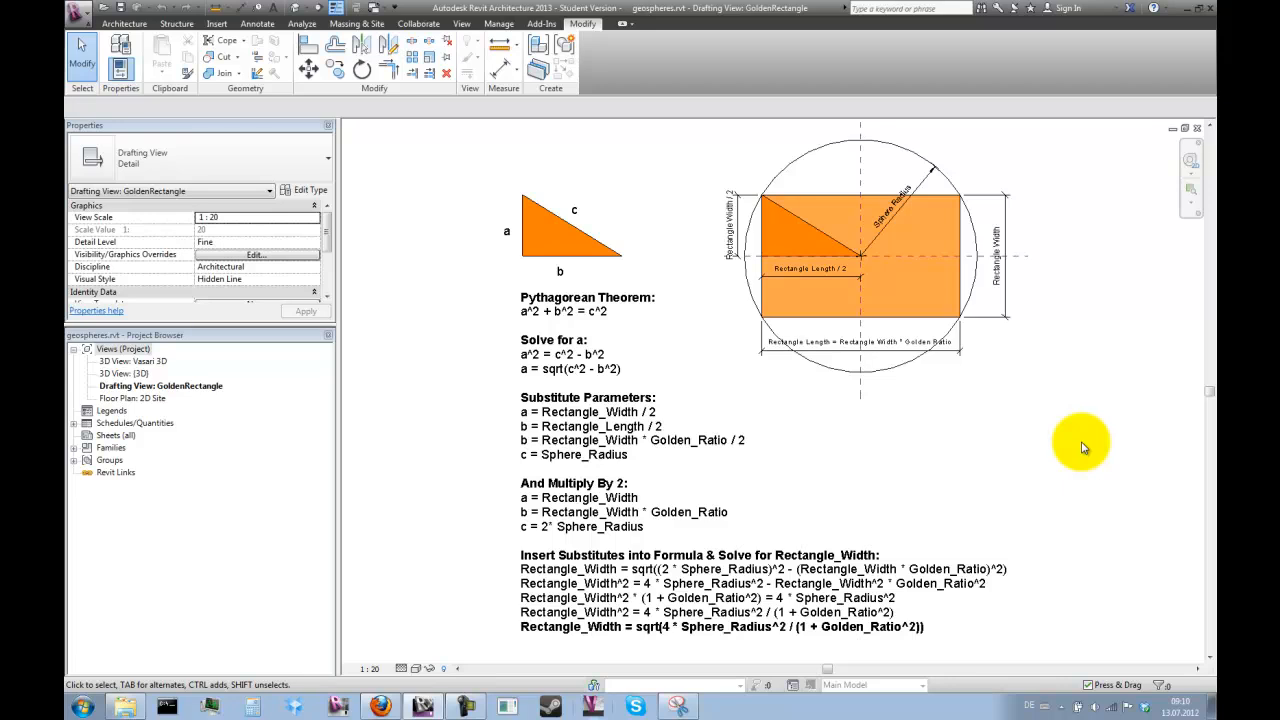
left_click(567, 297)
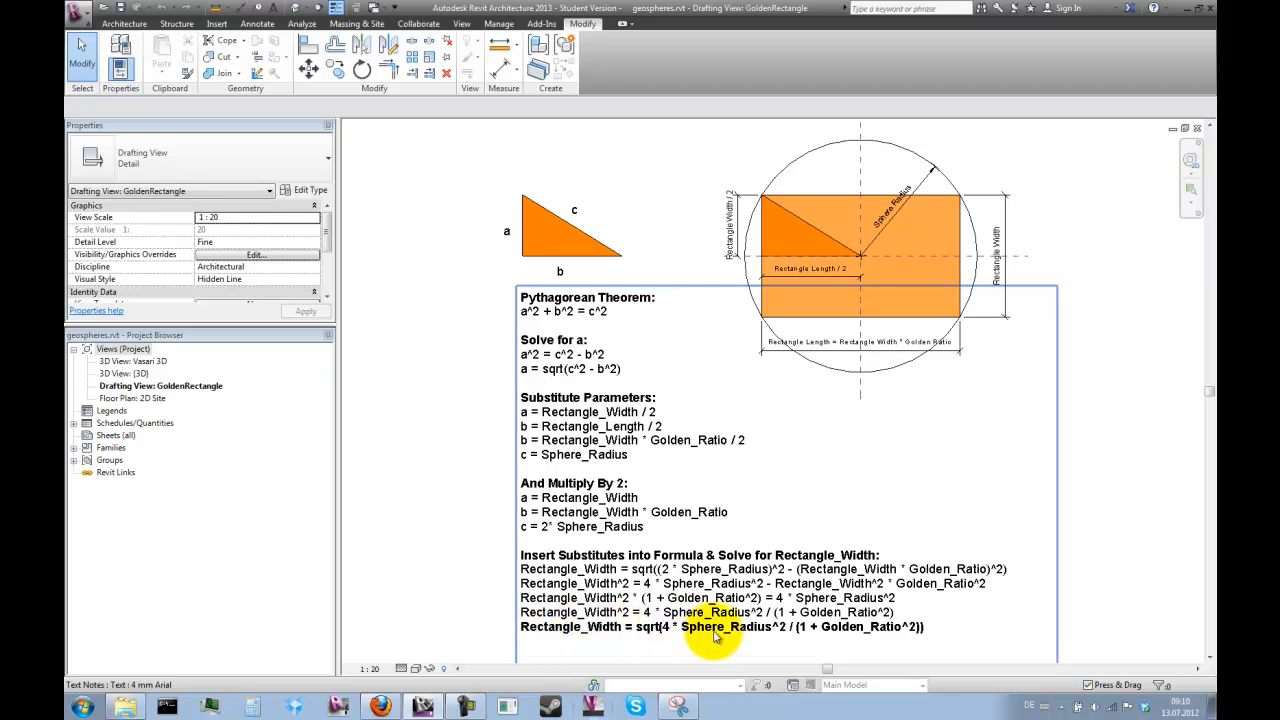
mouse_move(857, 640)
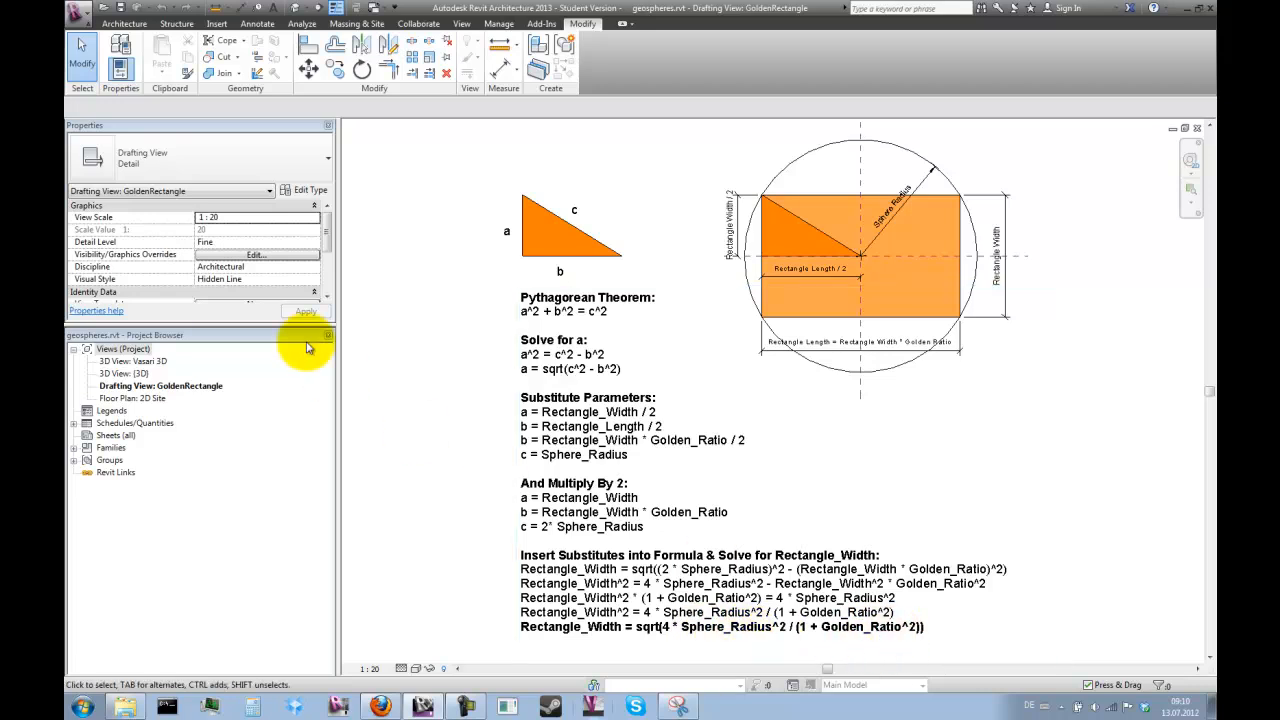
left_click(77, 11)
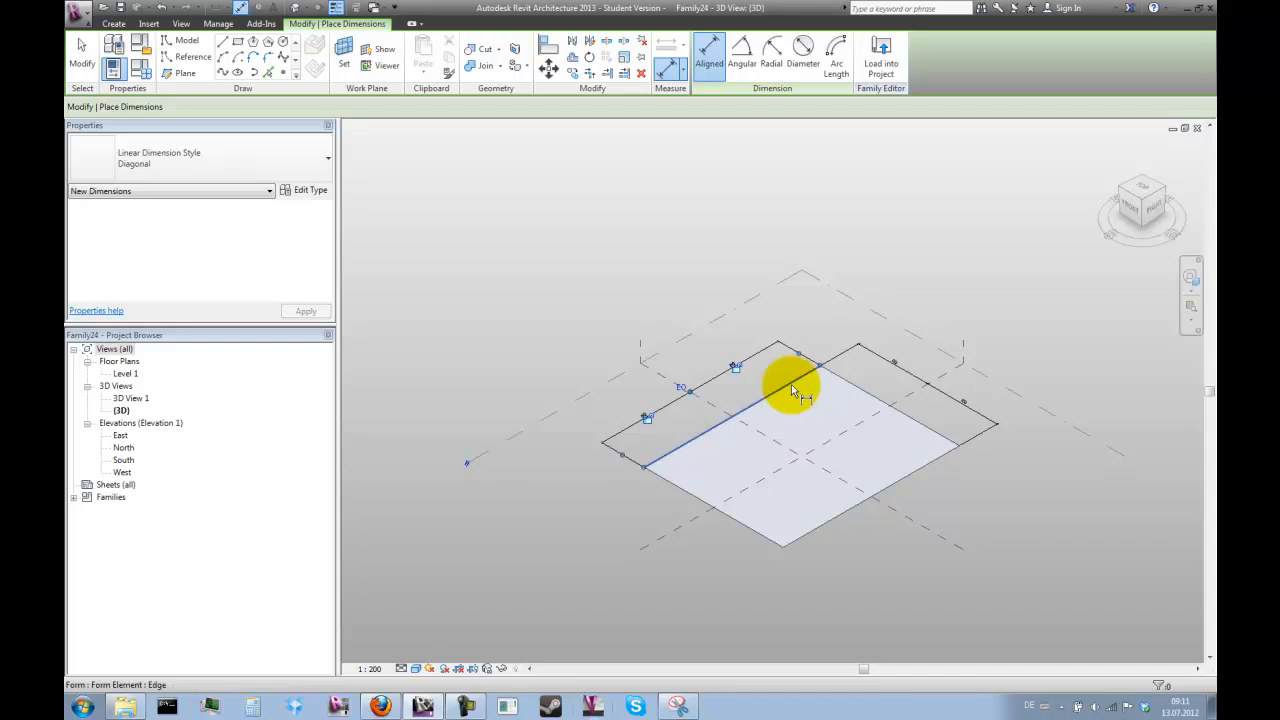
- Place an aligned dimension along the rectangle's edge
left_click(790, 390)
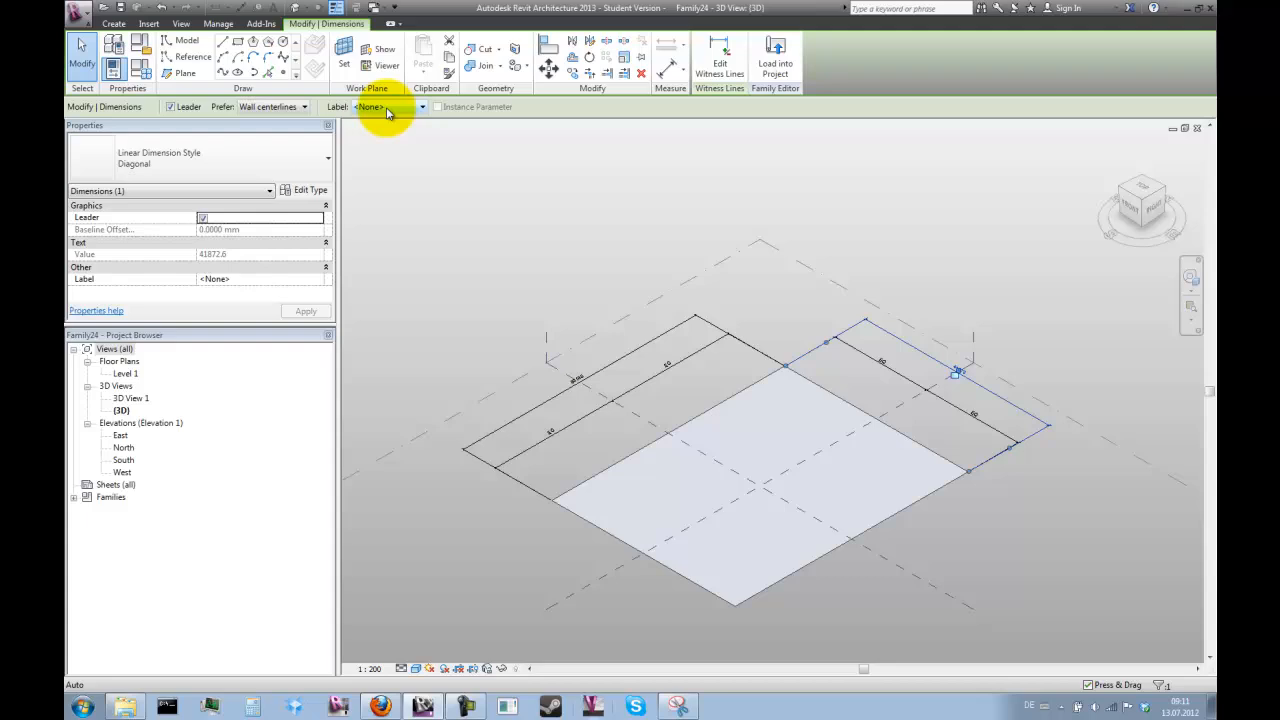
- Label the two rectangle dimensions with new type parameters 'width' and 'length'
left_click(421, 107)
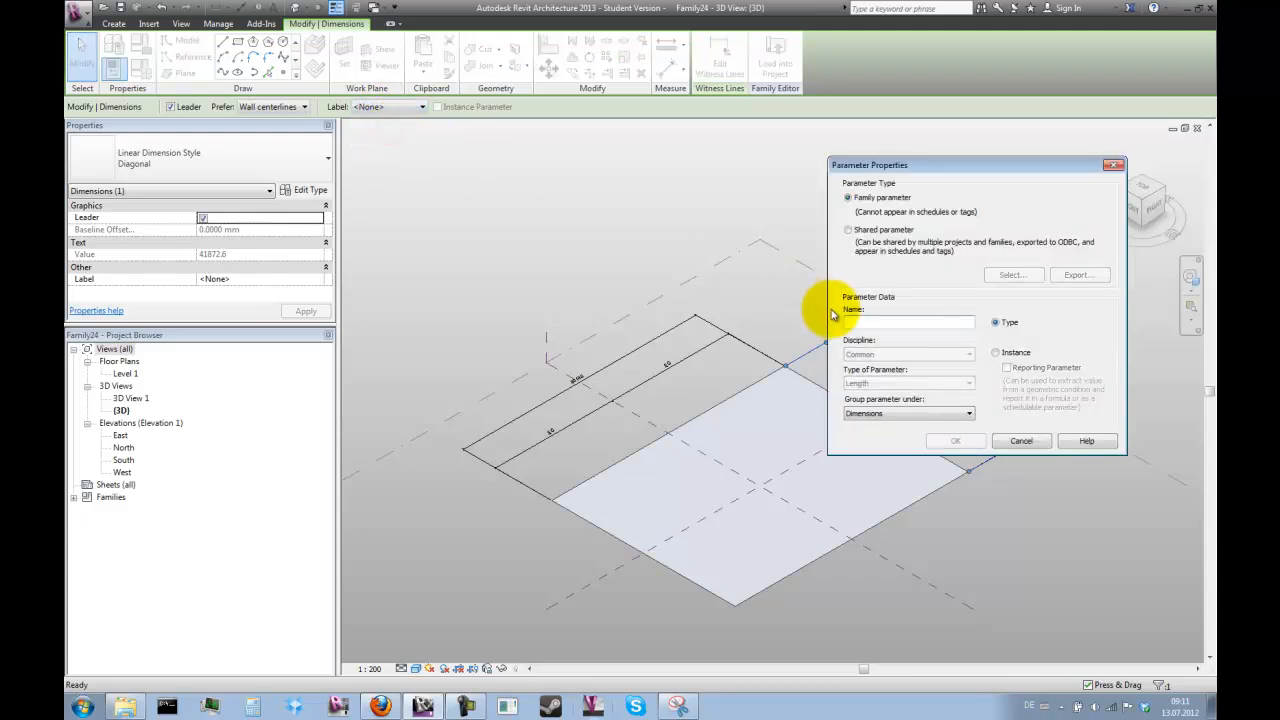
type("width")
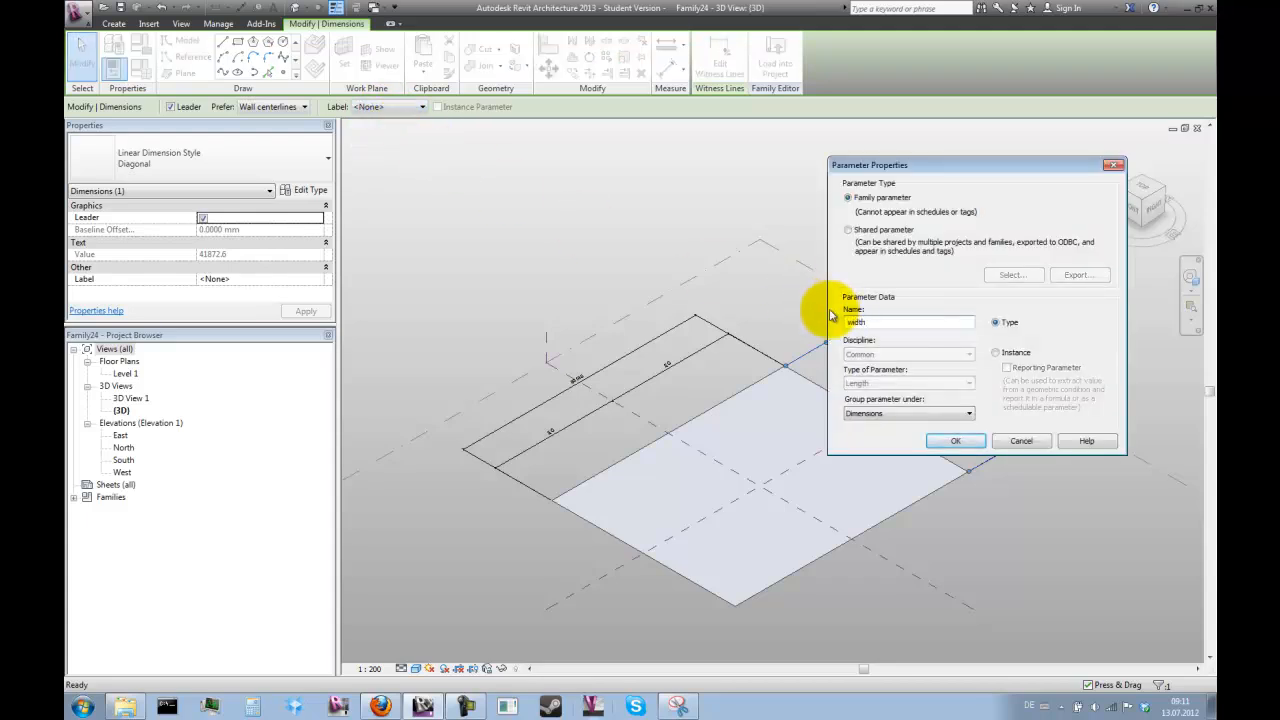
left_click(955, 441)
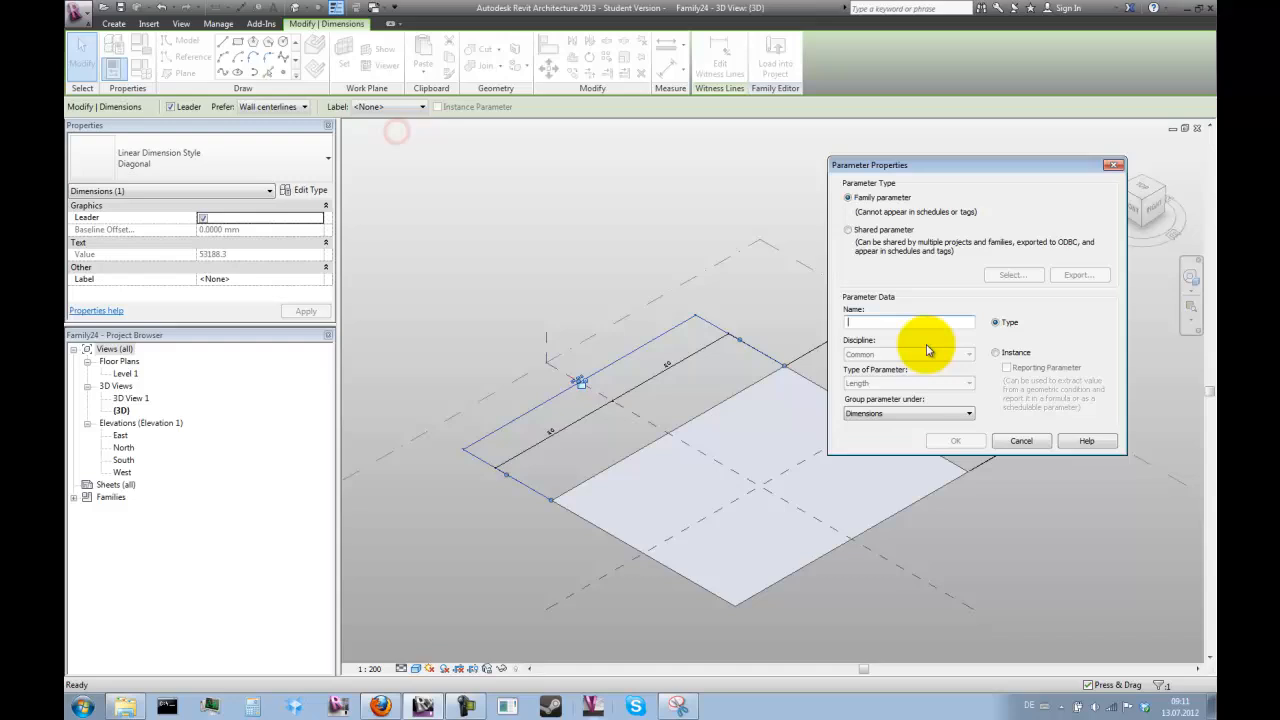
type("length")
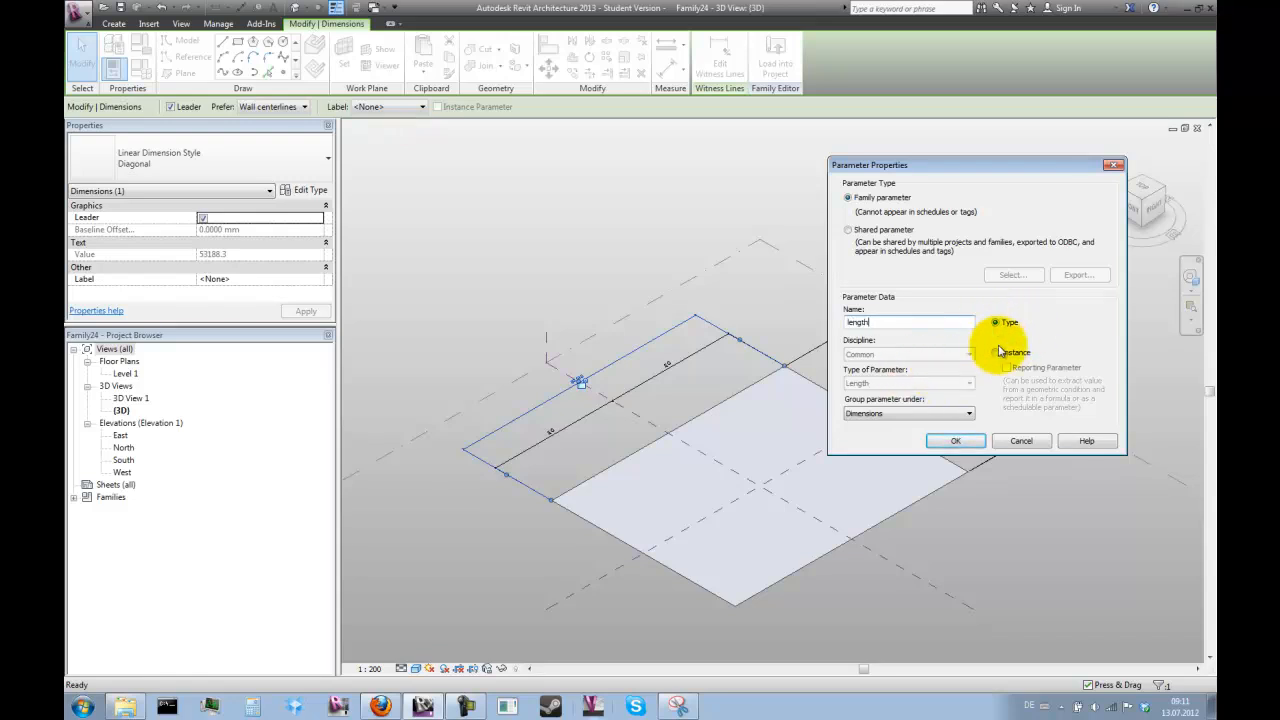
left_click(954, 440)
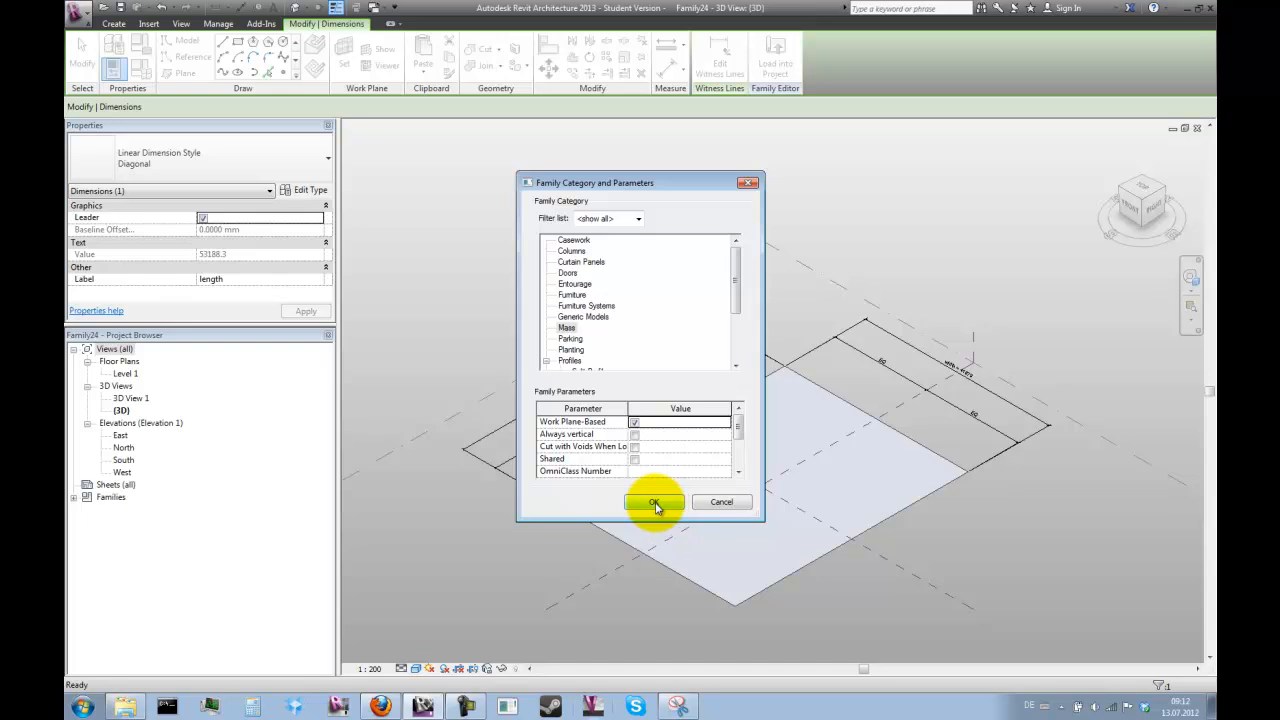
- Accept the family category settings and add a golden_ratio family parameter
left_click(654, 502)
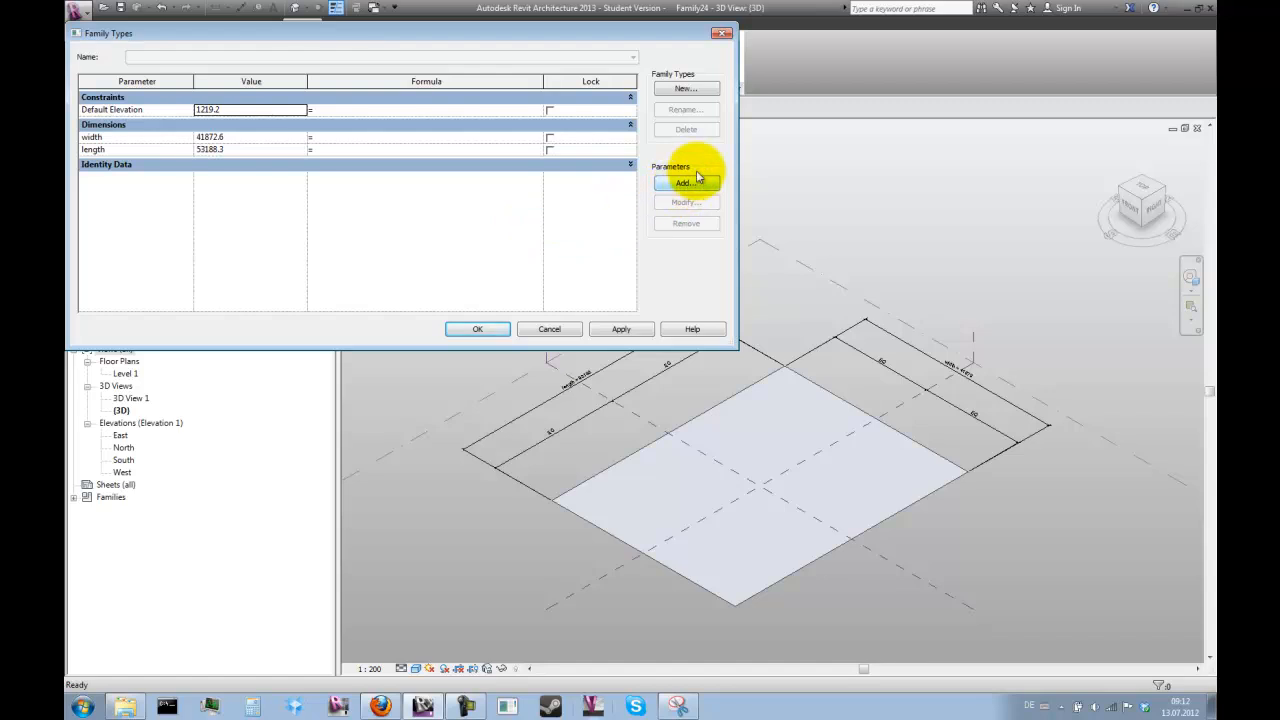
left_click(685, 183)
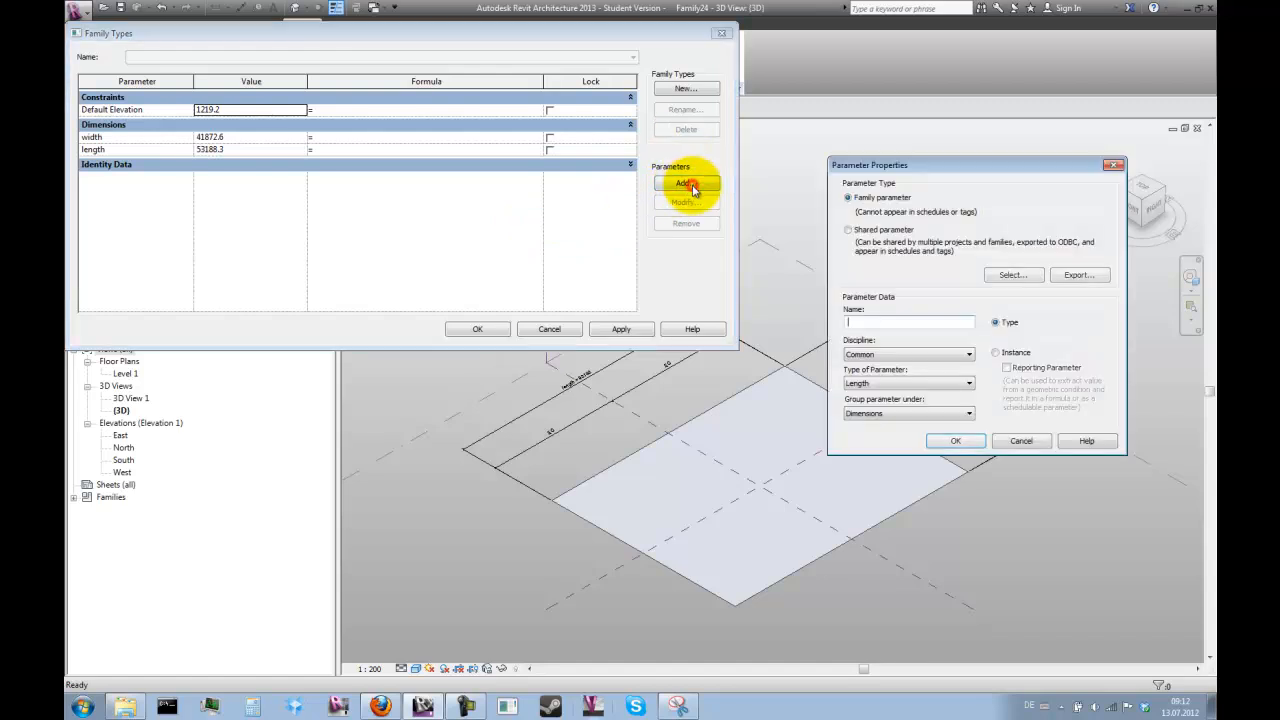
type("gl")
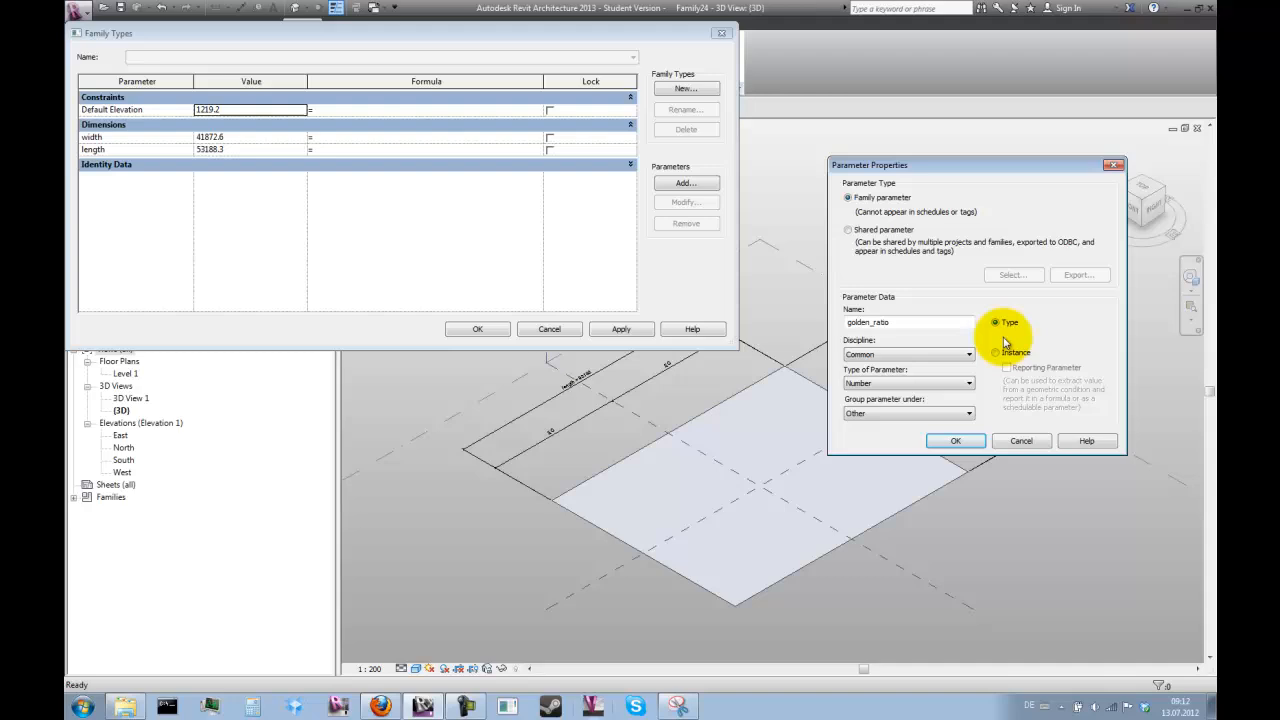
left_click(955, 440)
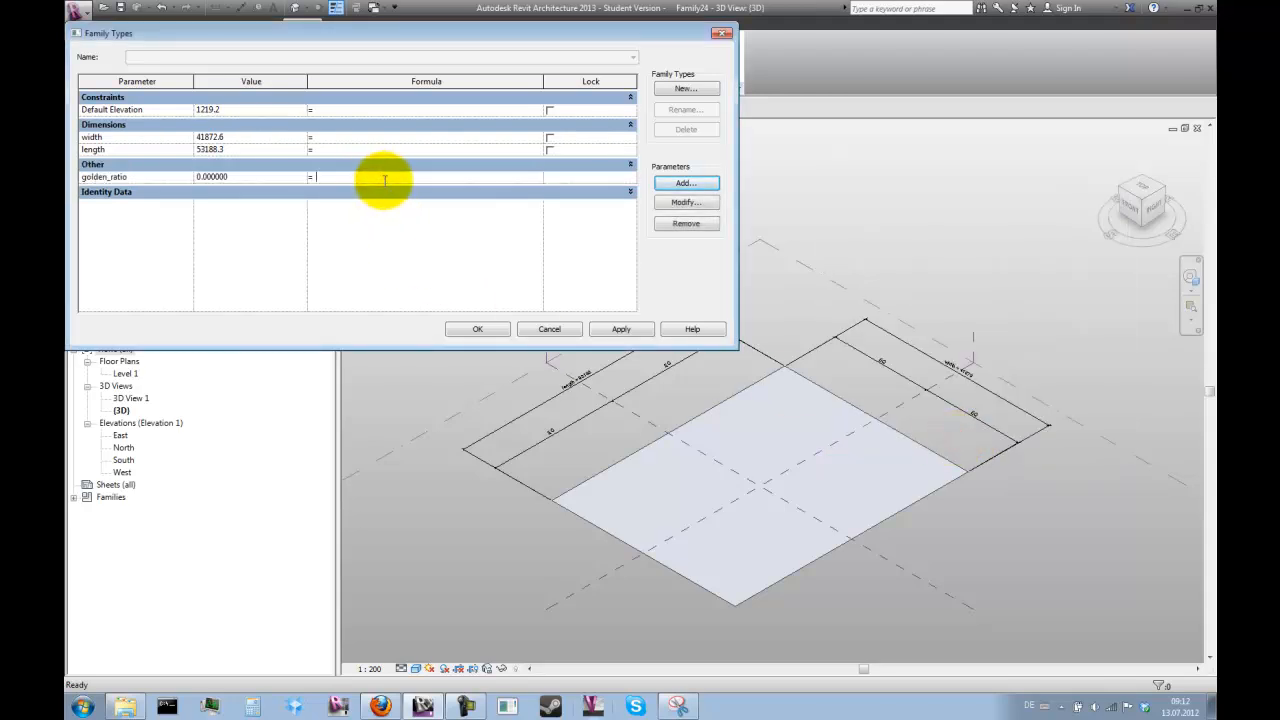
- Set golden_ratio to (1 + sqrt(5)) / 2 and length to width * golden_ratio
type("(1+sqrt(5")
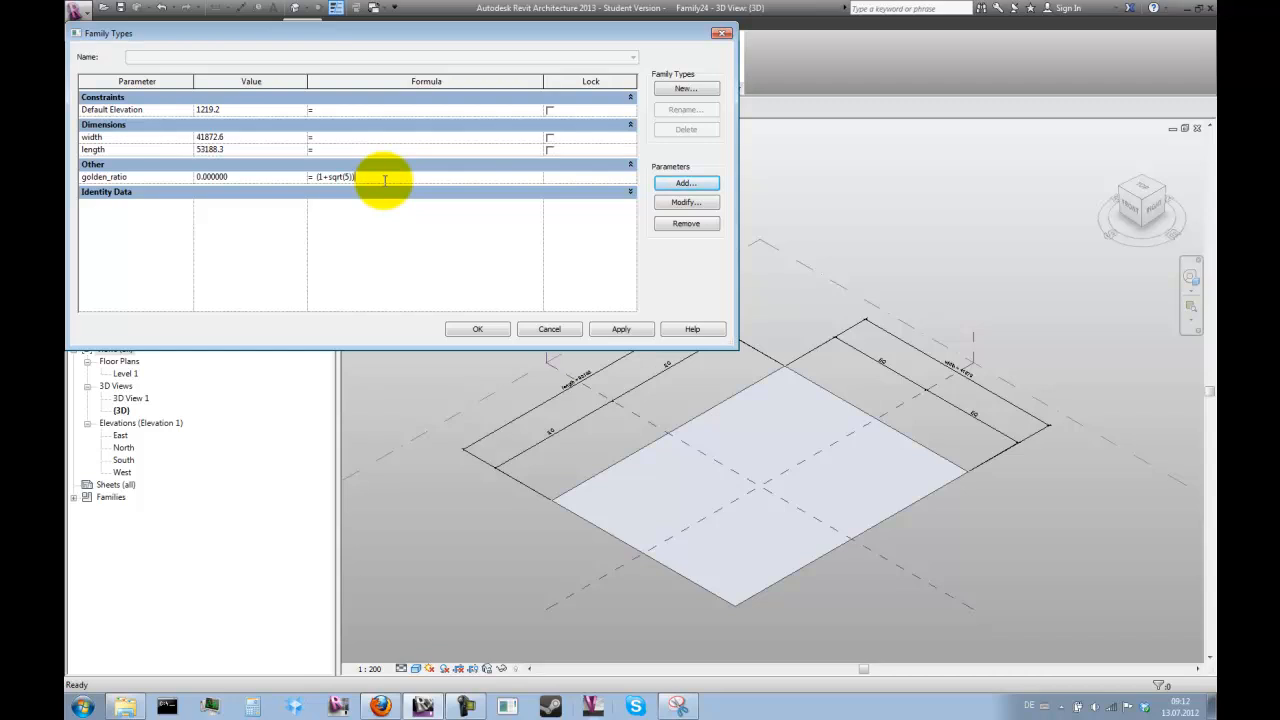
type("/2")
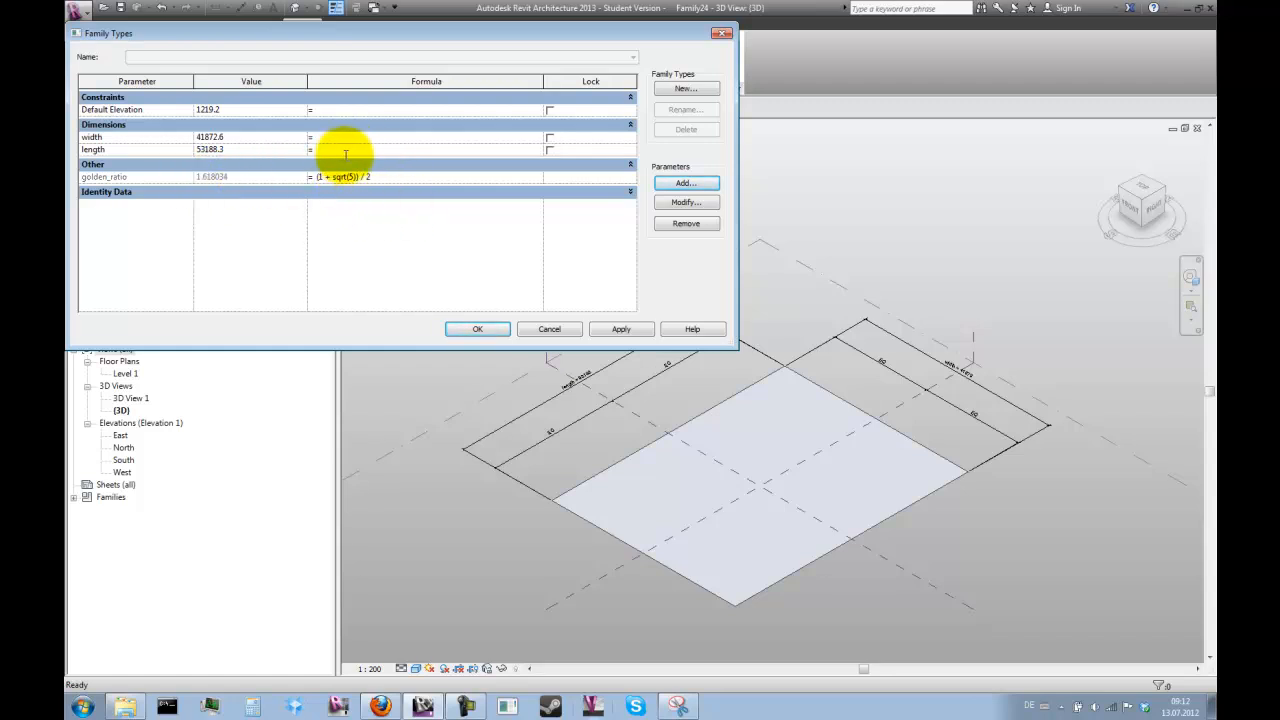
type("width*golden")
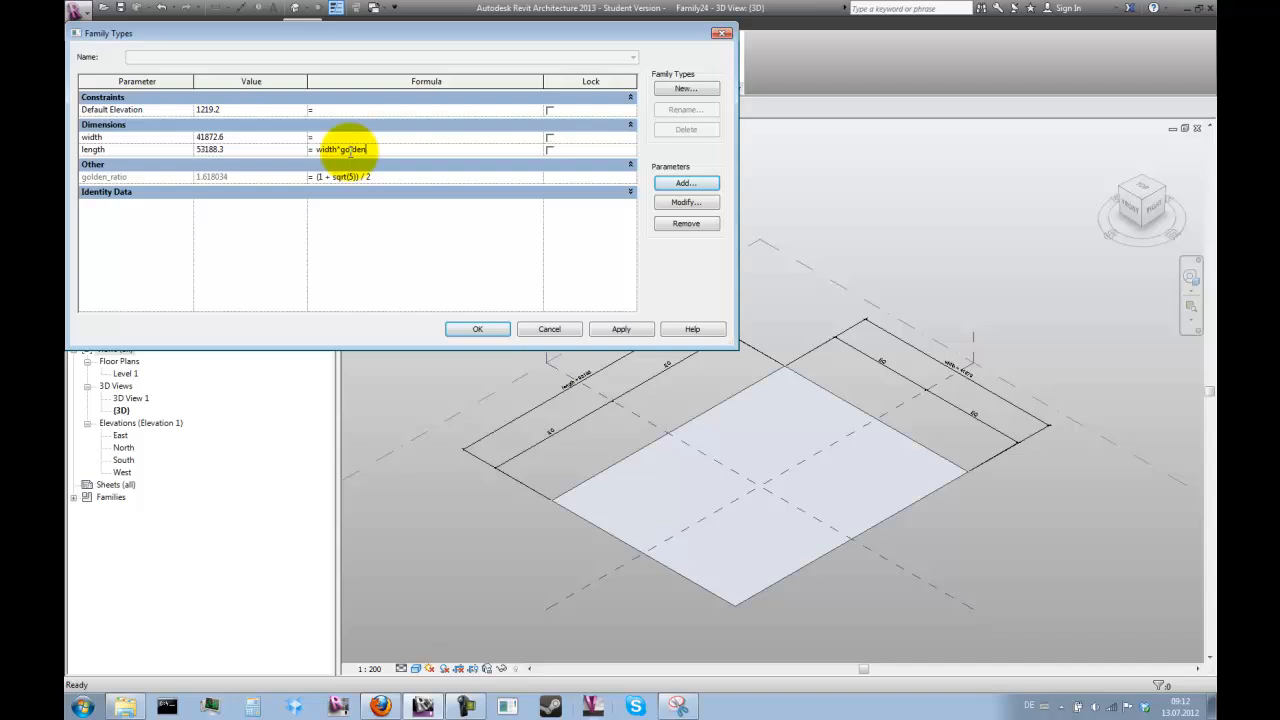
type("_ratio")
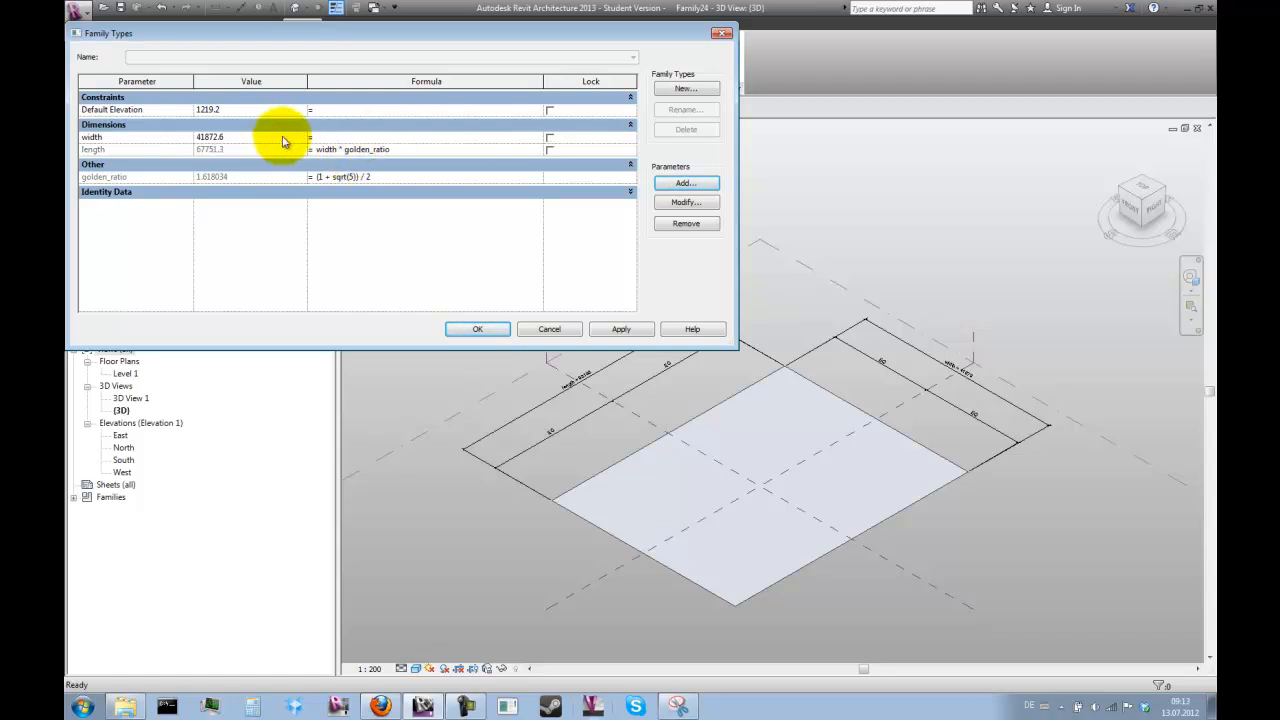
mouse_move(240, 170)
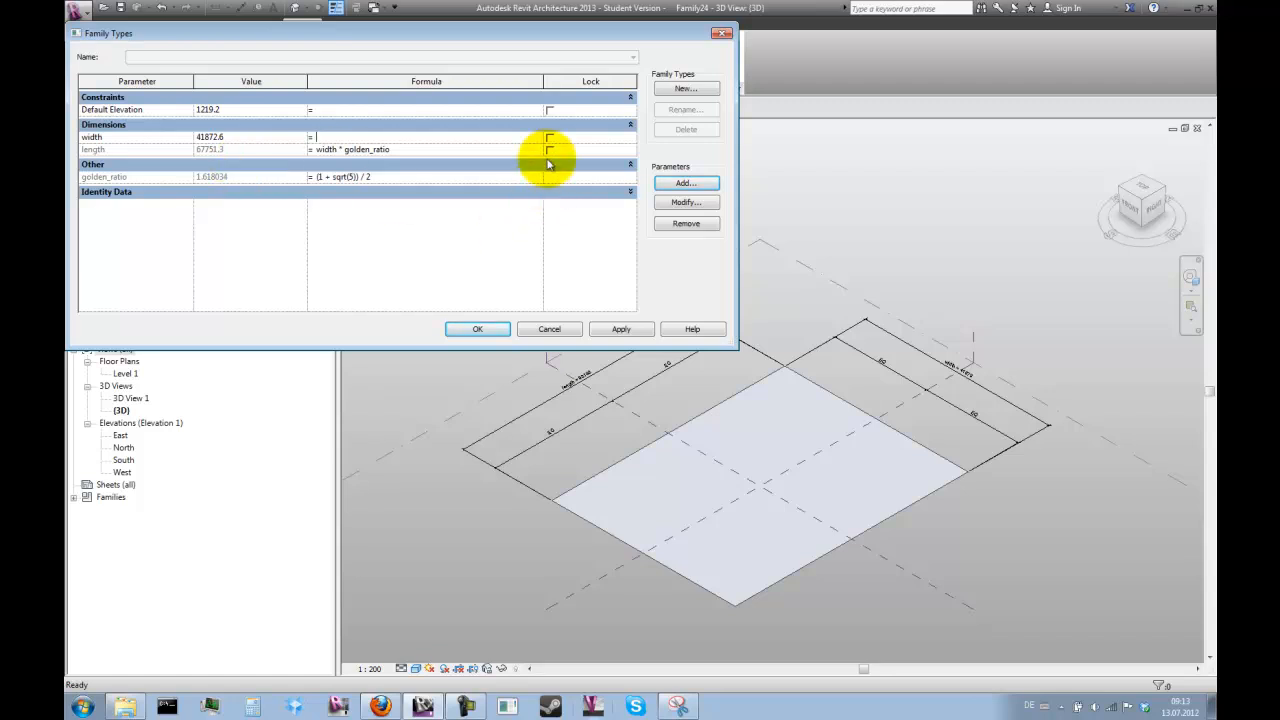
- Add a sphere_radius length parameter under Dimensions with value 25000
left_click(686, 182)
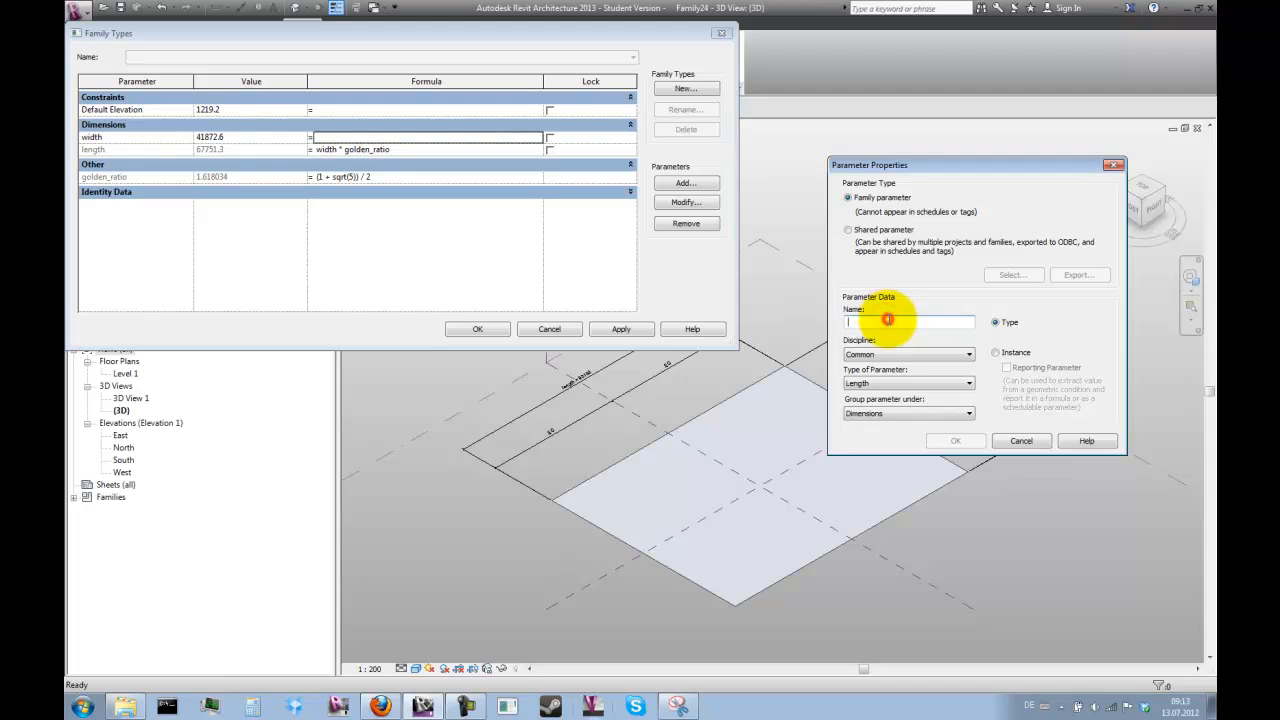
type("sphere_radius")
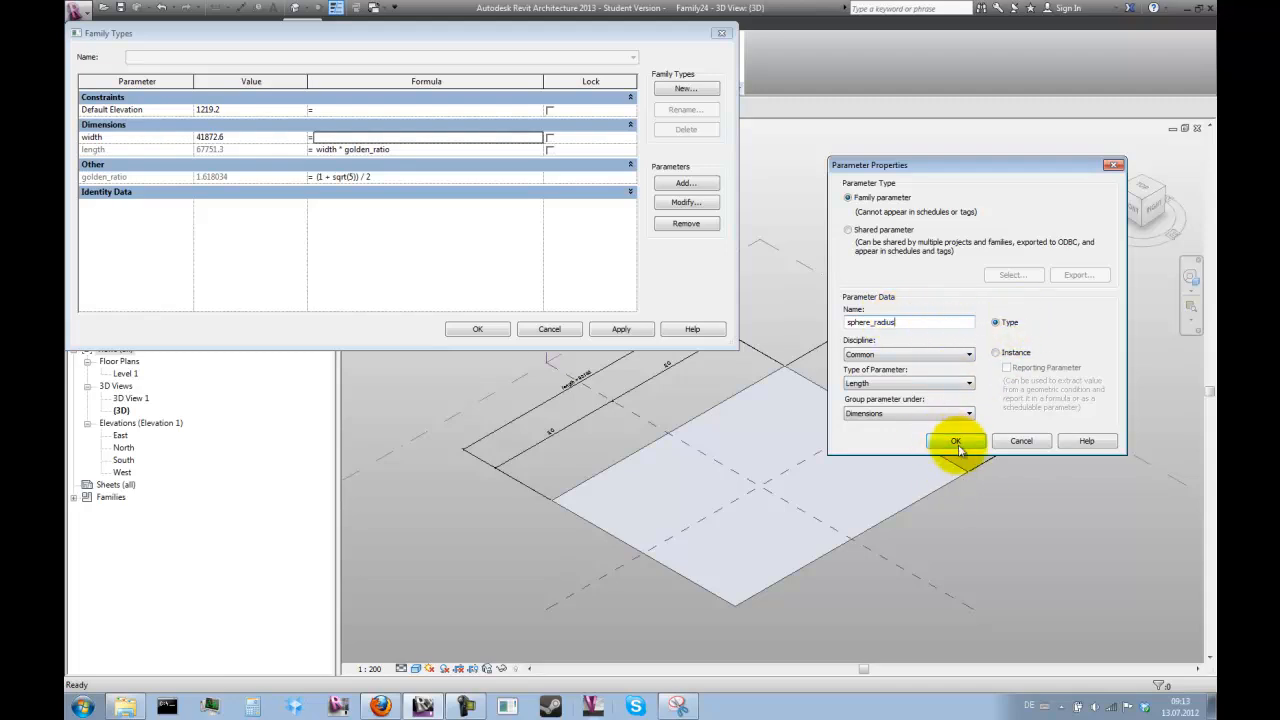
left_click(955, 441)
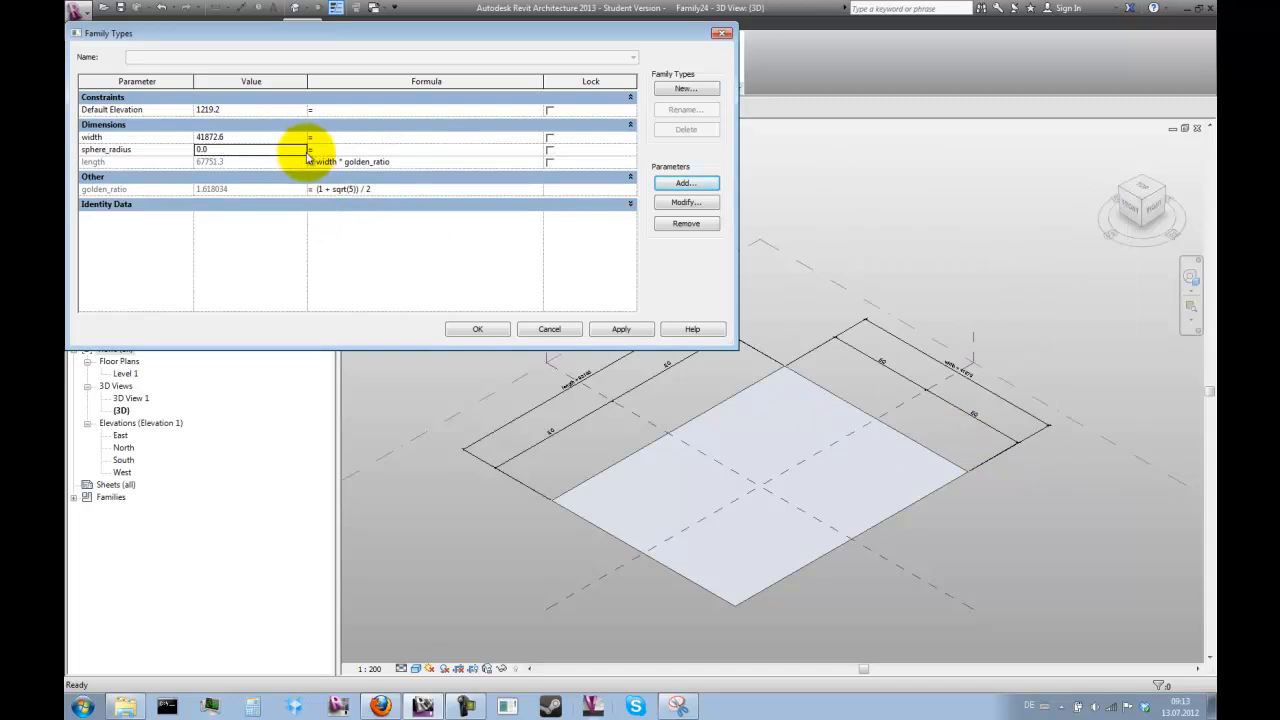
type("2")
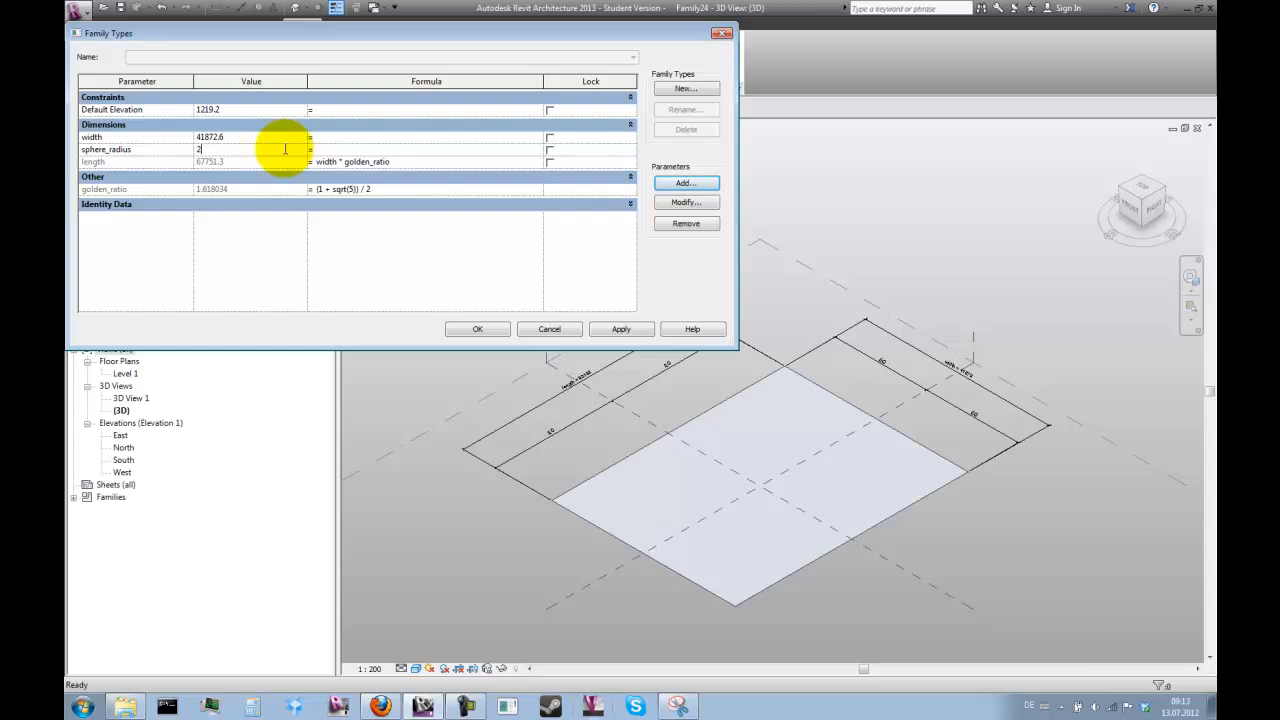
type("5000.0")
left_click(425, 136)
type("s")
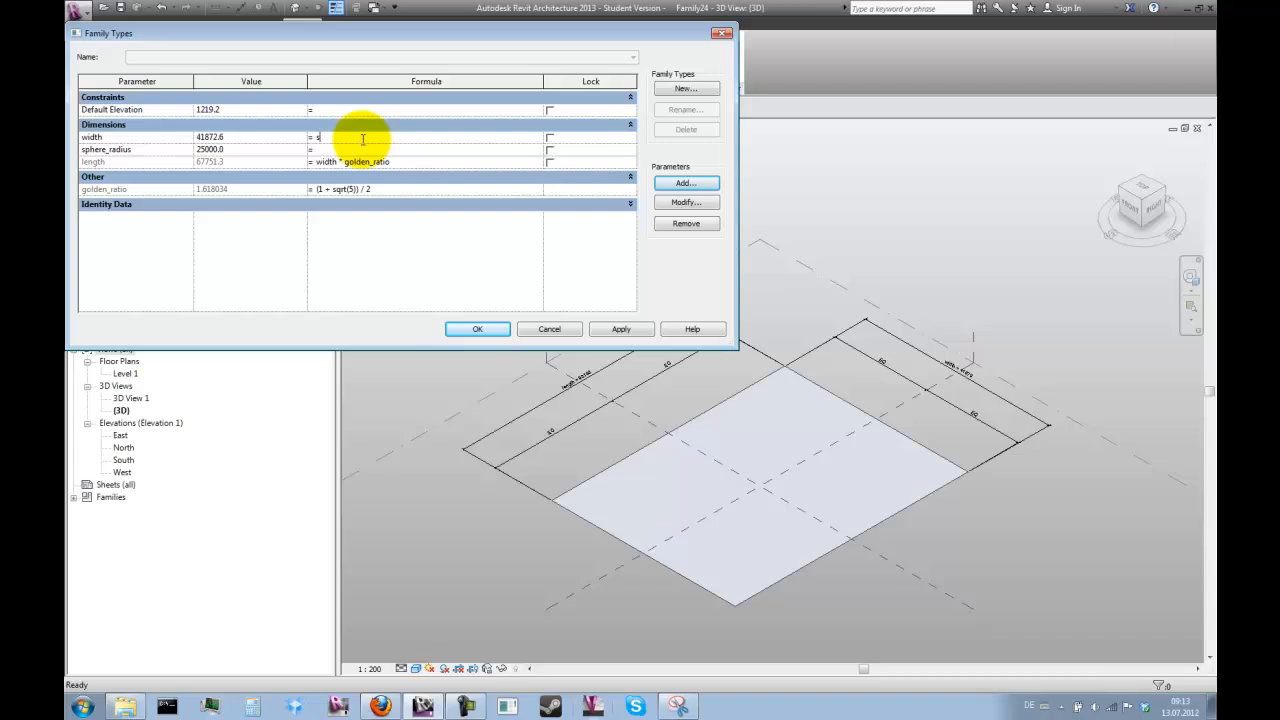
- Give width the formula sqrt(4 * sphere_radius ^ 2 / (1 + golden_ratio ^ 2))
type("qrt(")
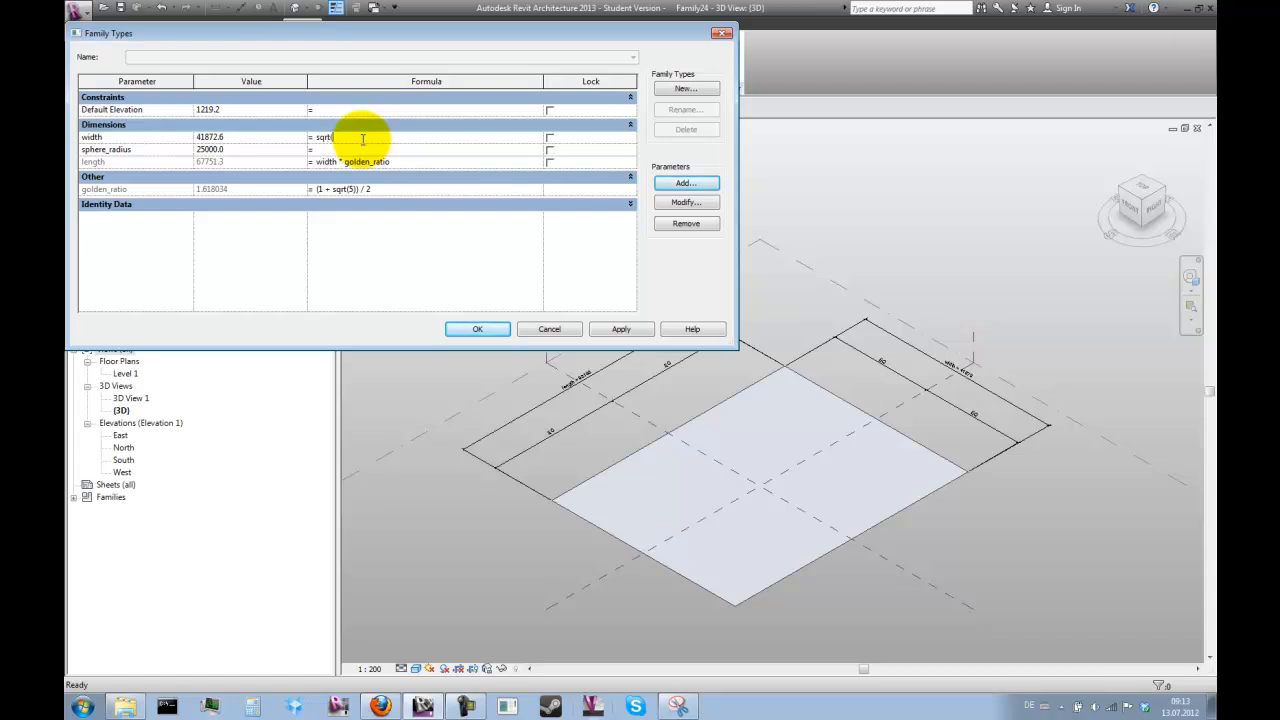
type("4")
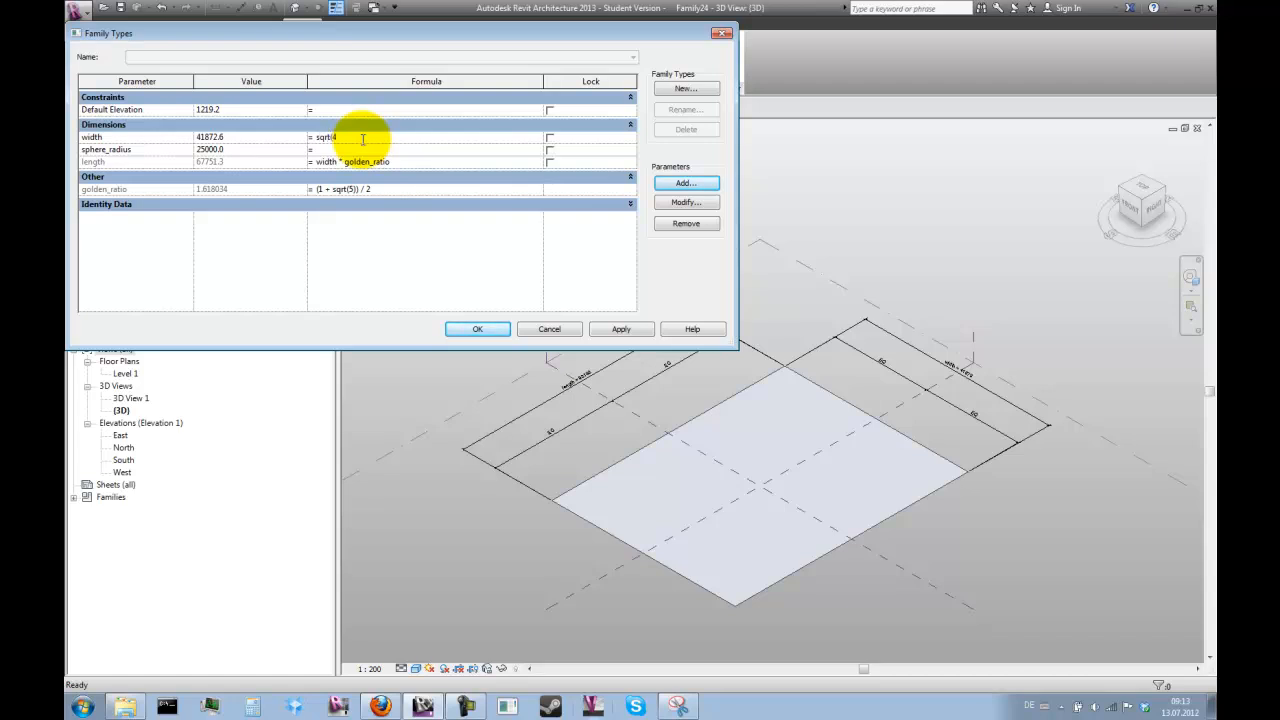
type("*sphere_radius")
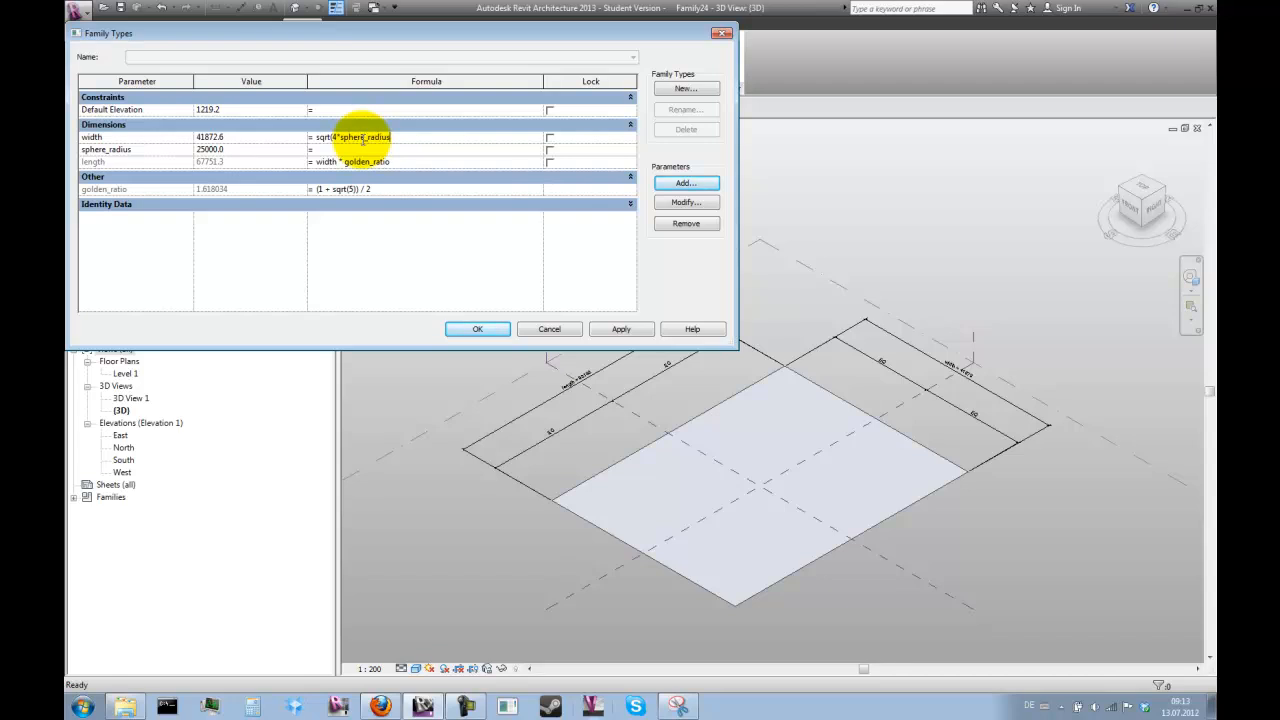
type("^2/")
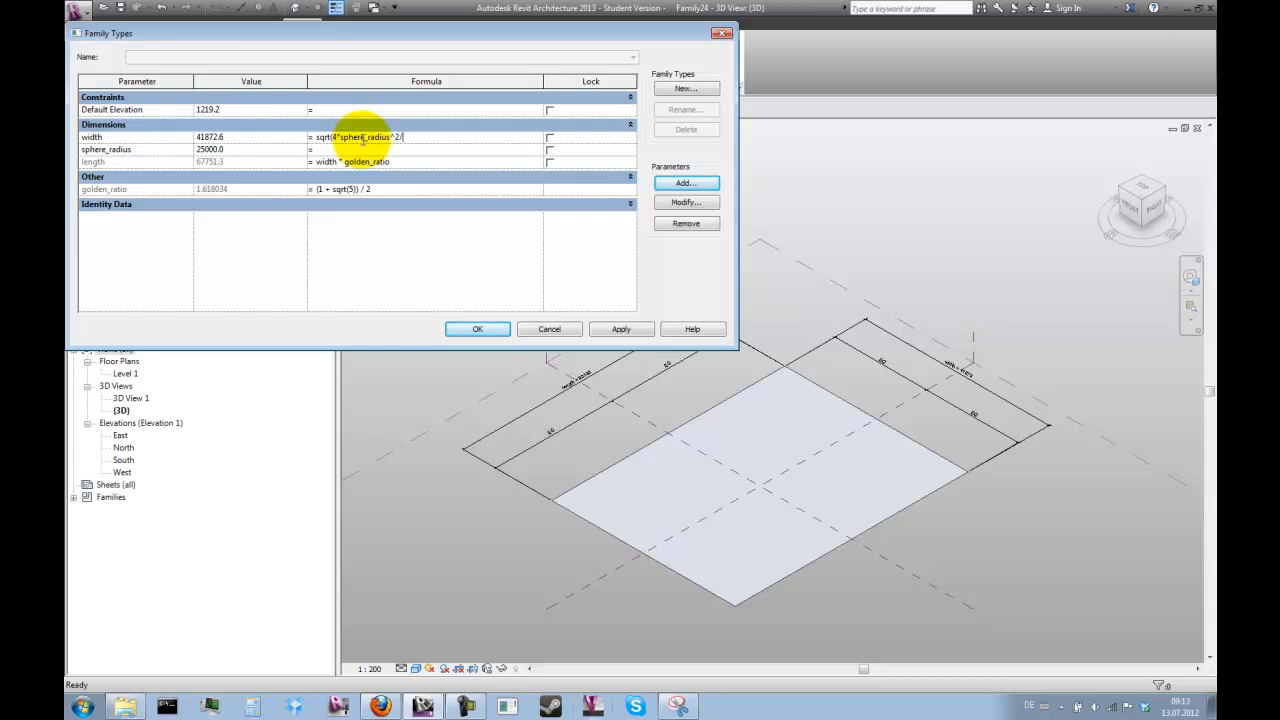
type("(1")
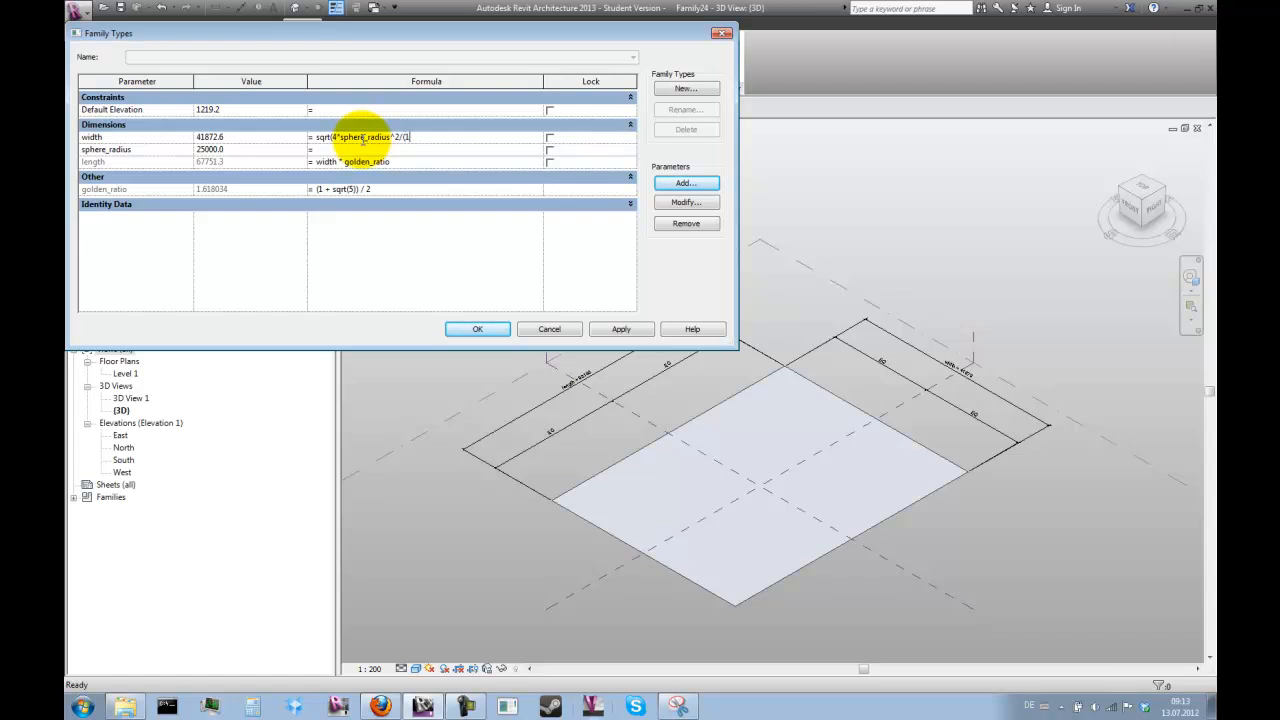
type("-")
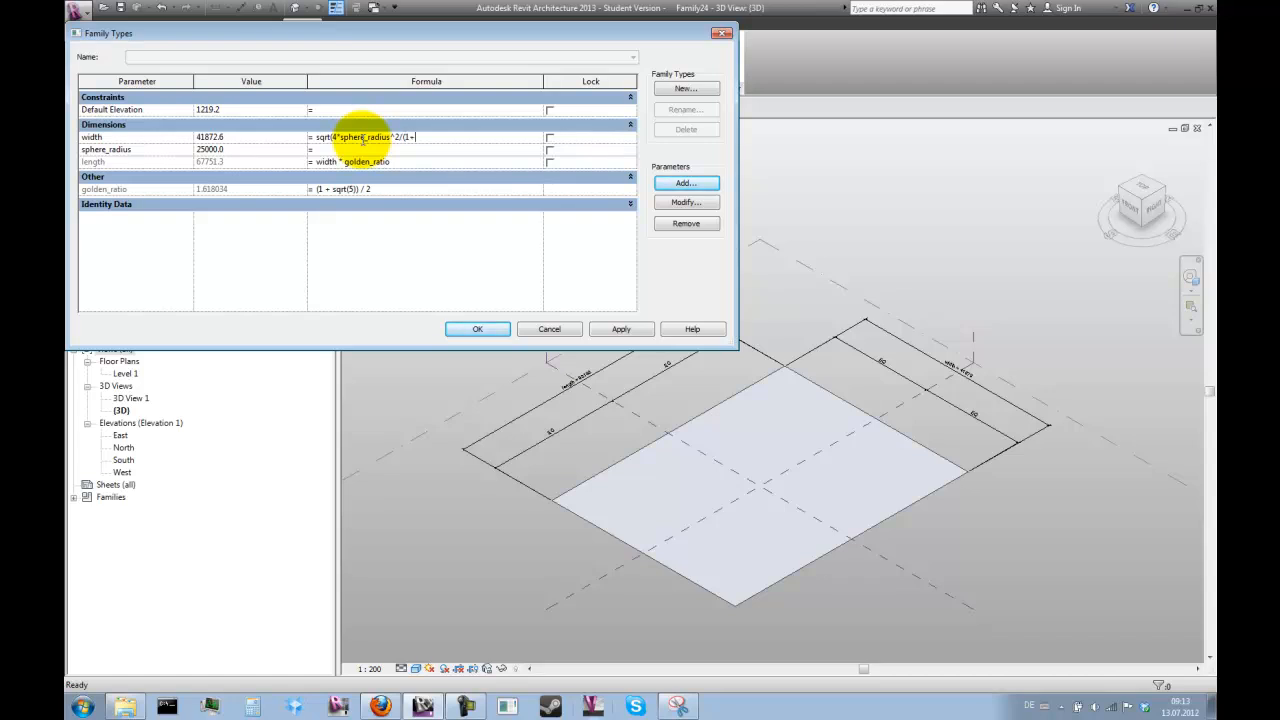
type("golden_ratio")
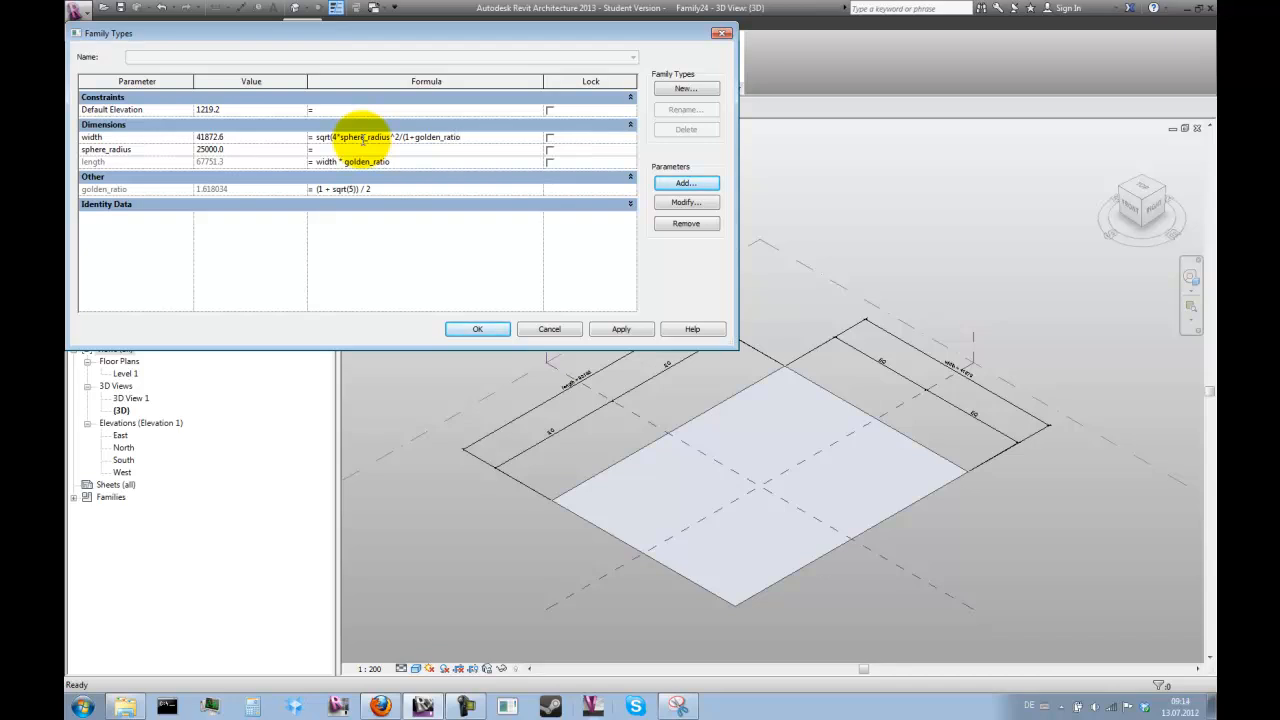
type("^2")
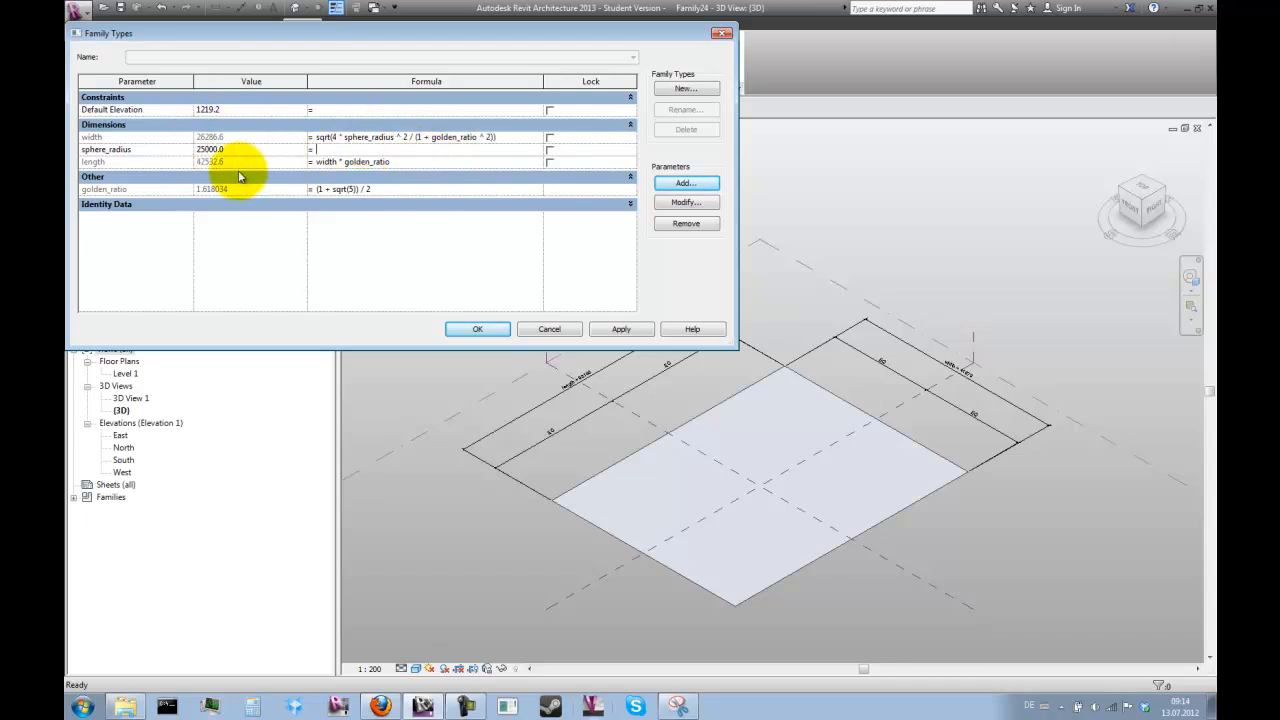
mouse_move(260, 150)
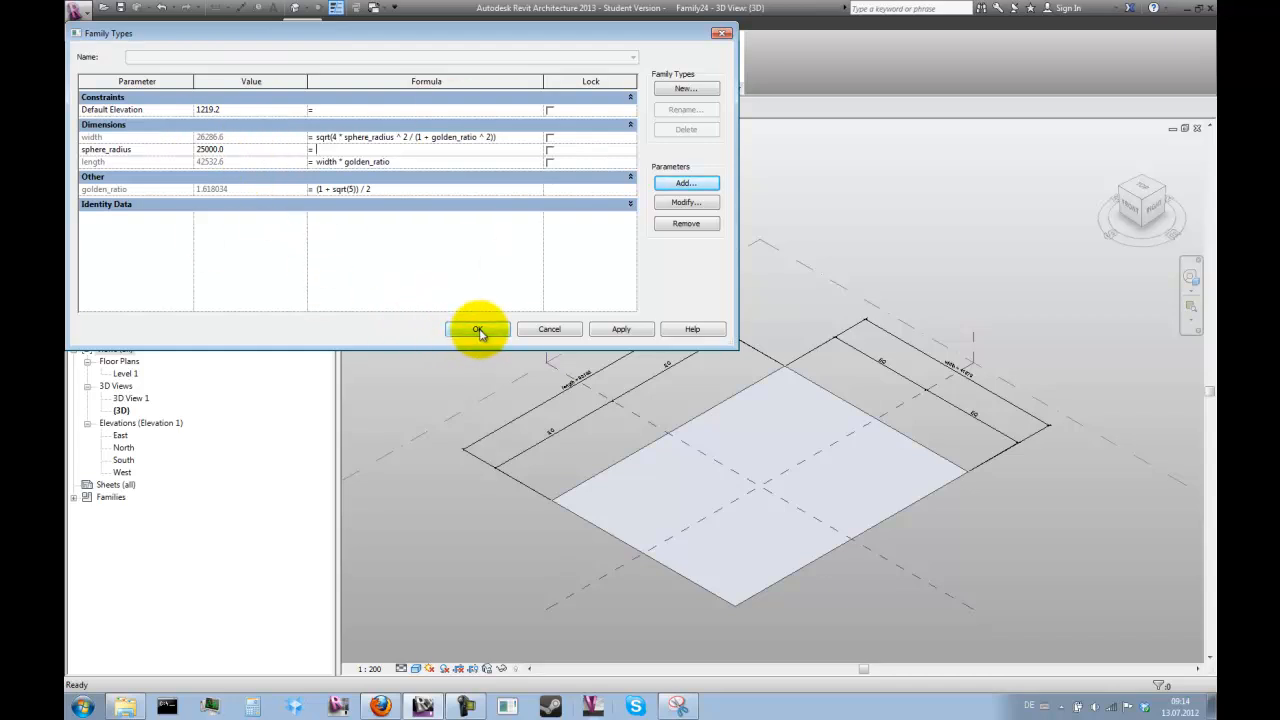
- Accept the family types and save the family as GoldenRectangle.rfa
left_click(478, 329)
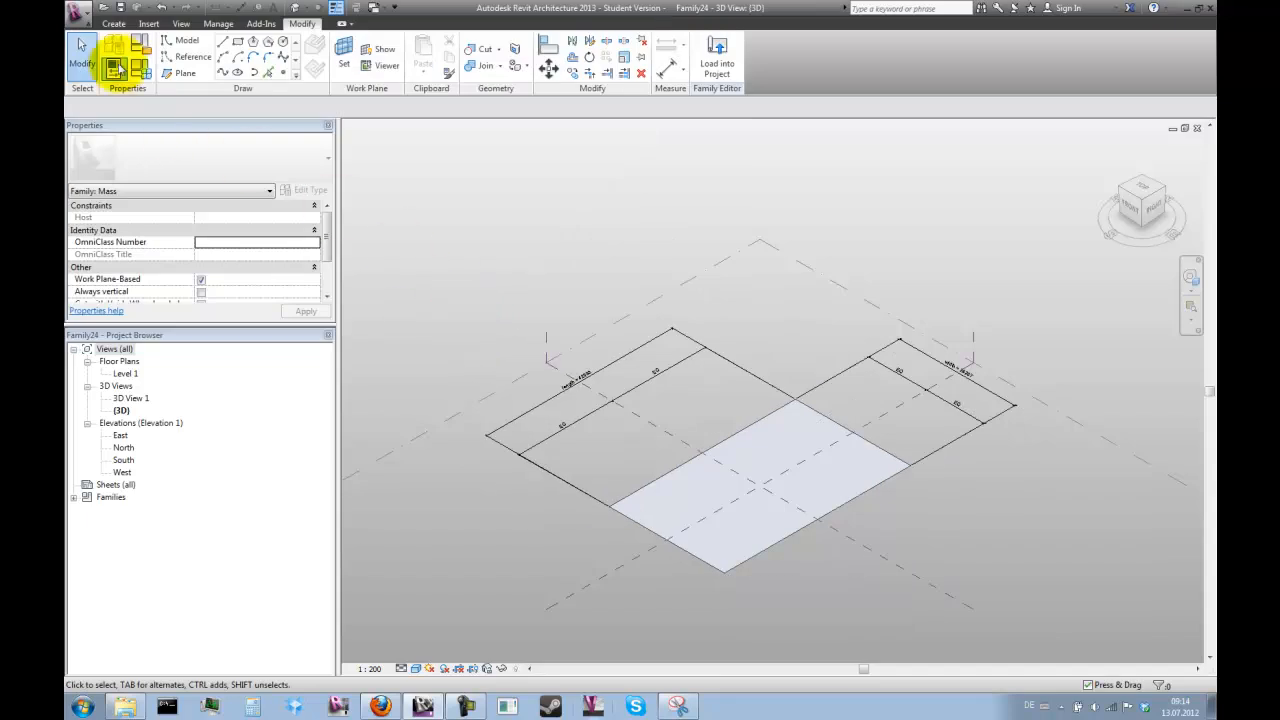
left_click(77, 13)
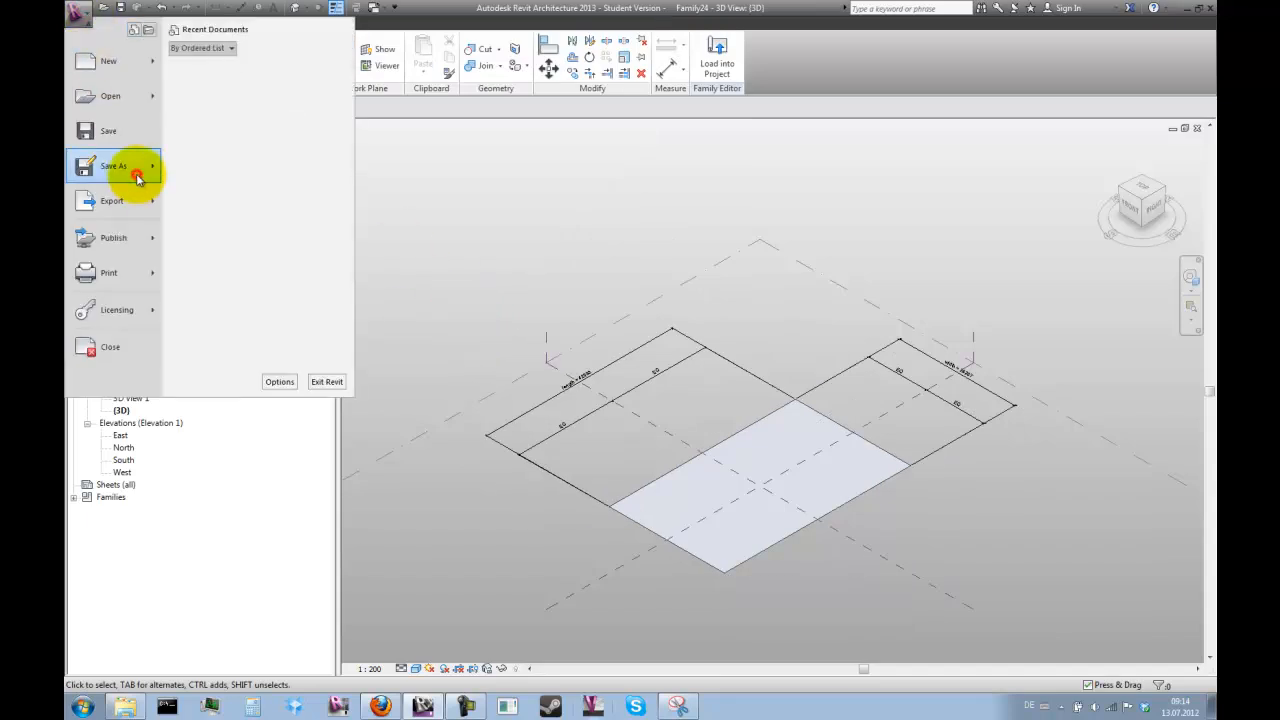
left_click(113, 165)
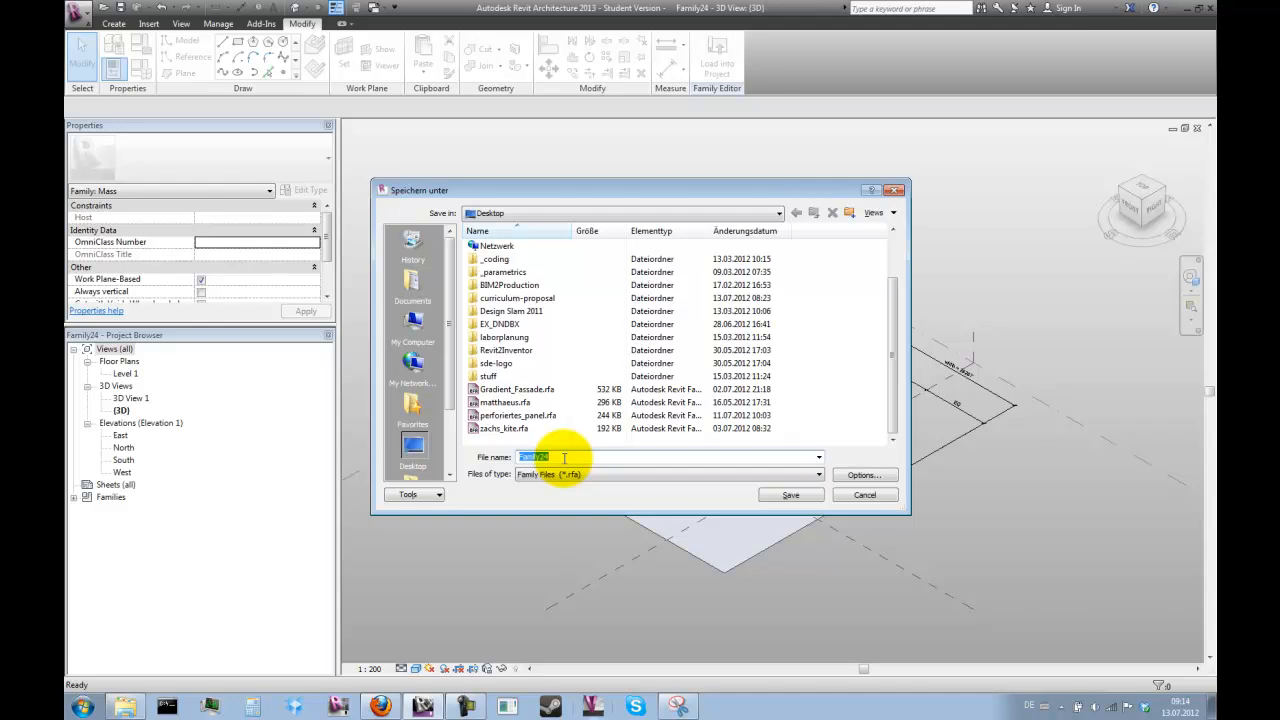
type("GoldenRectangle")
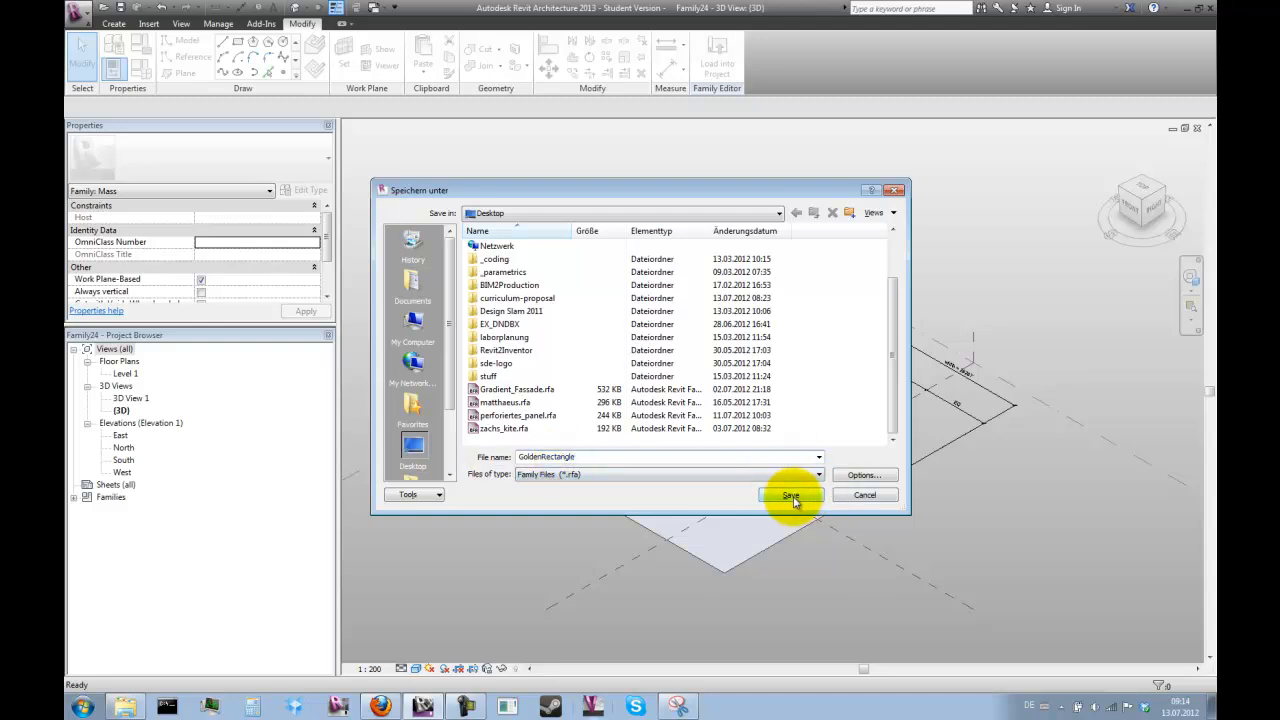
left_click(789, 496)
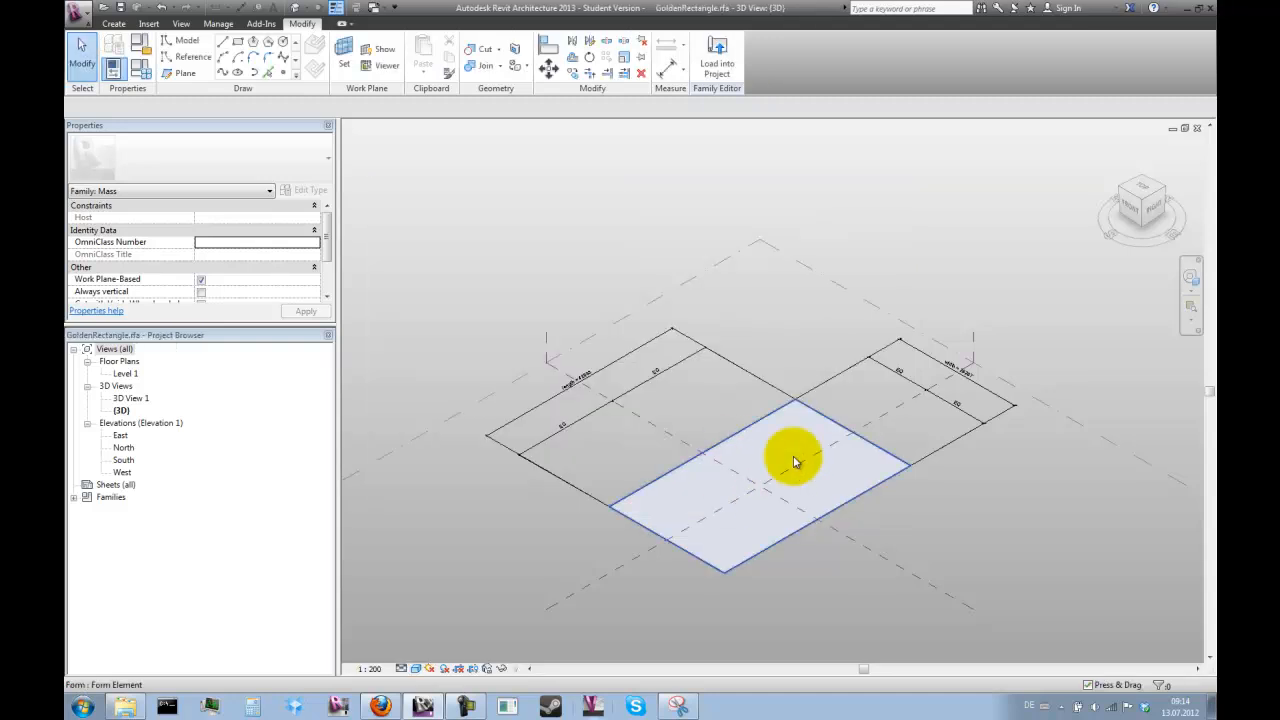